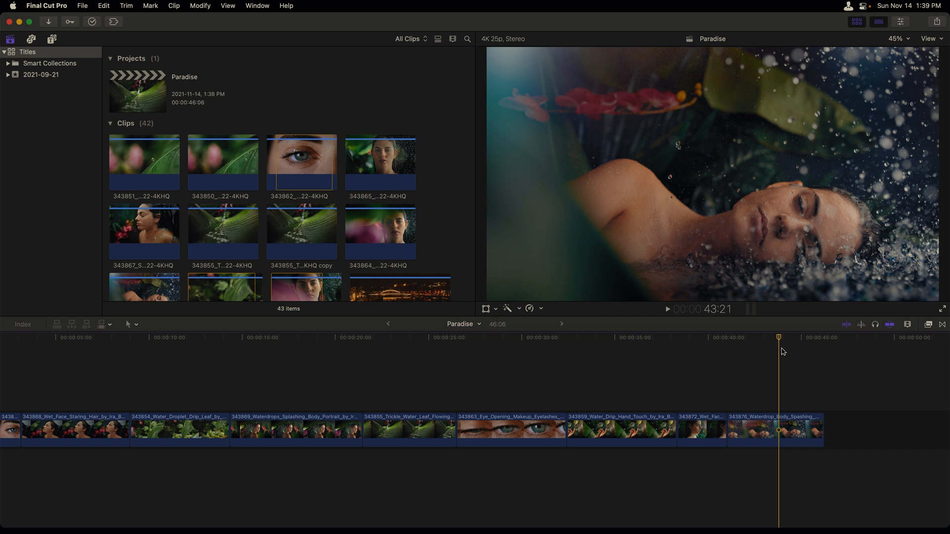
pyautogui.moveTo(782, 352)
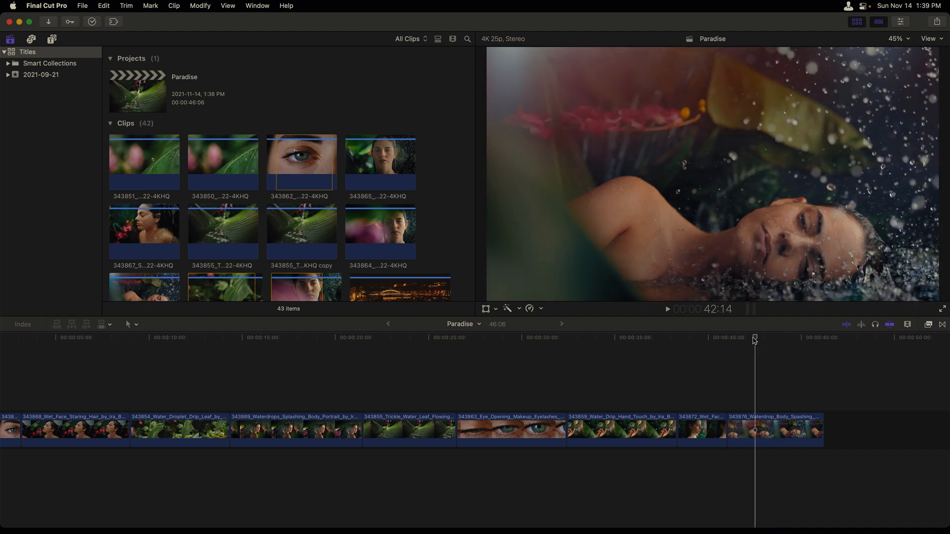
# Narrow the Titles and Generators browser to the Build In/Out title category.
pyautogui.moveTo(754, 338); pyautogui.dragTo(727, 337)
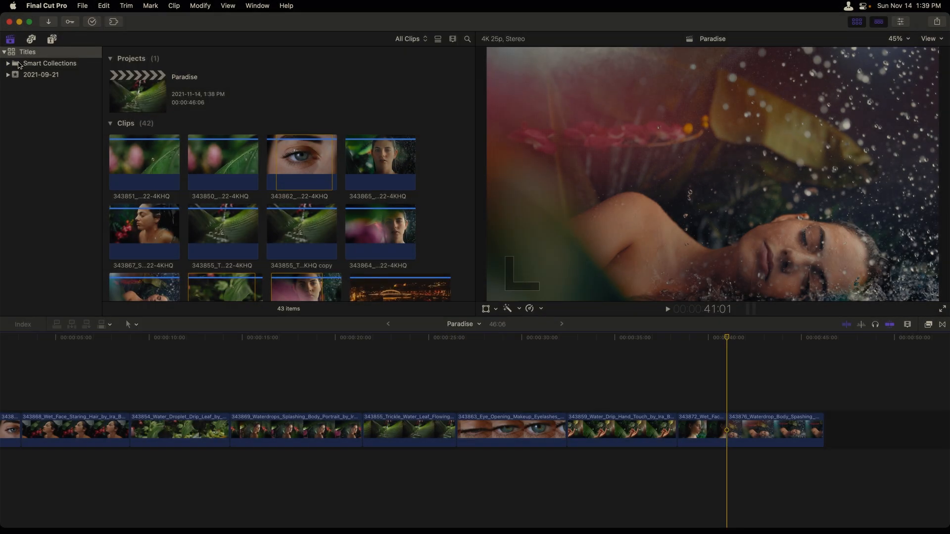
pyautogui.moveTo(51, 38)
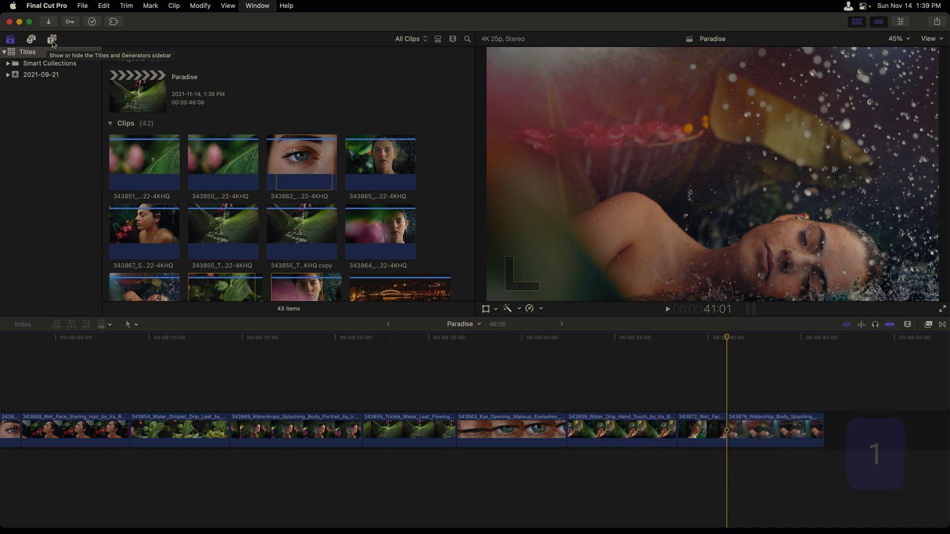
pyautogui.click(52, 39)
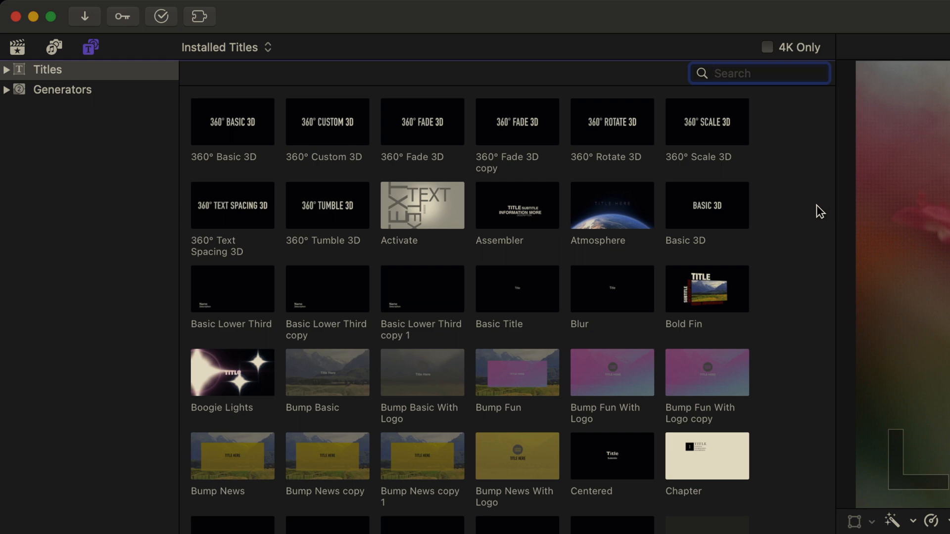
pyautogui.scroll(-3)
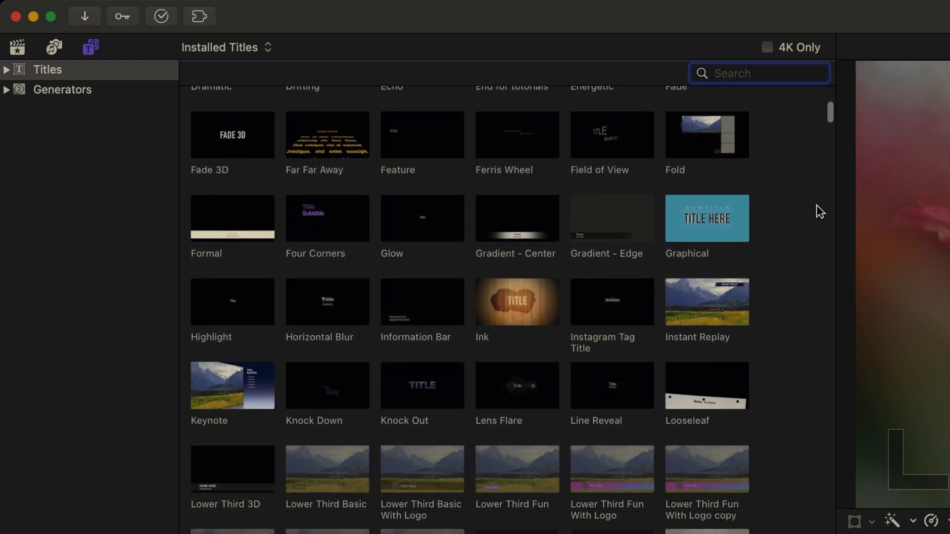
pyautogui.scroll(-3)
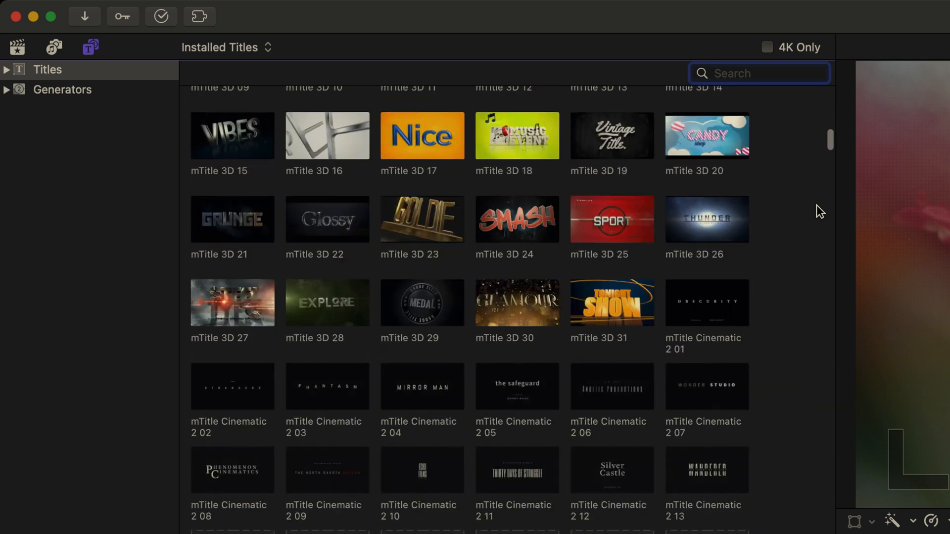
pyautogui.scroll(-3)
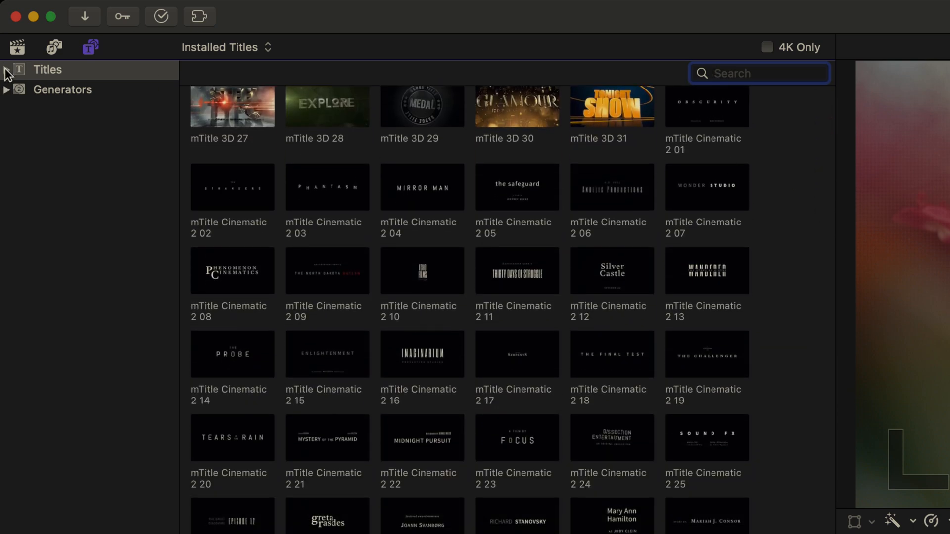
pyautogui.click(6, 69)
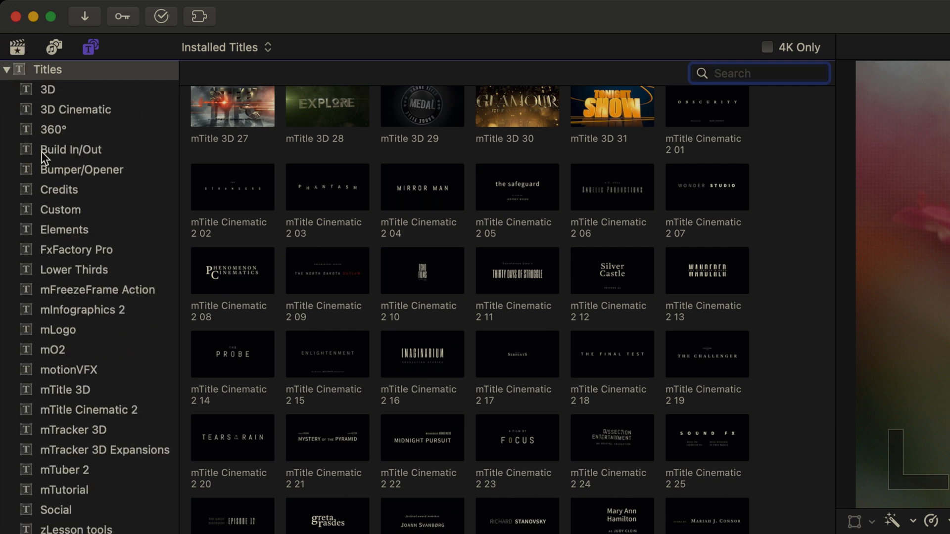
pyautogui.click(70, 149)
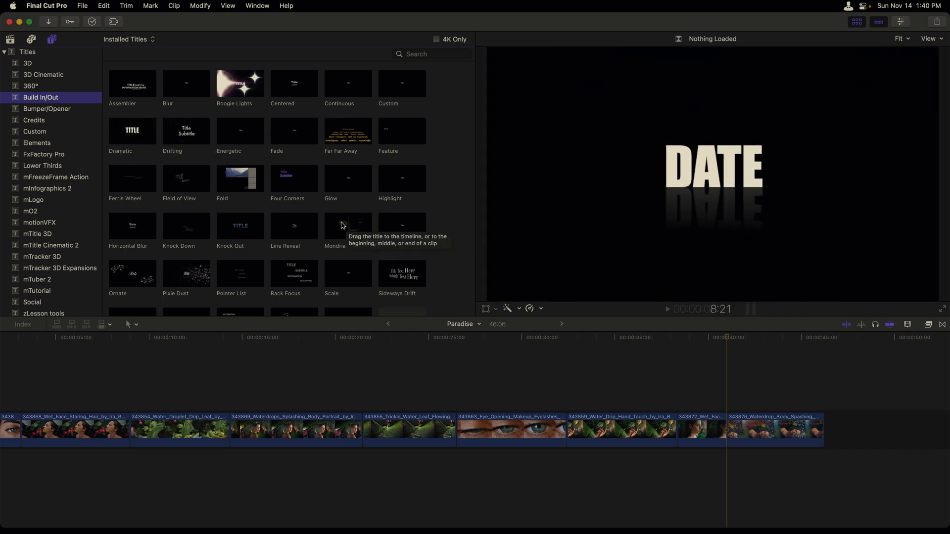
pyautogui.moveTo(348, 229)
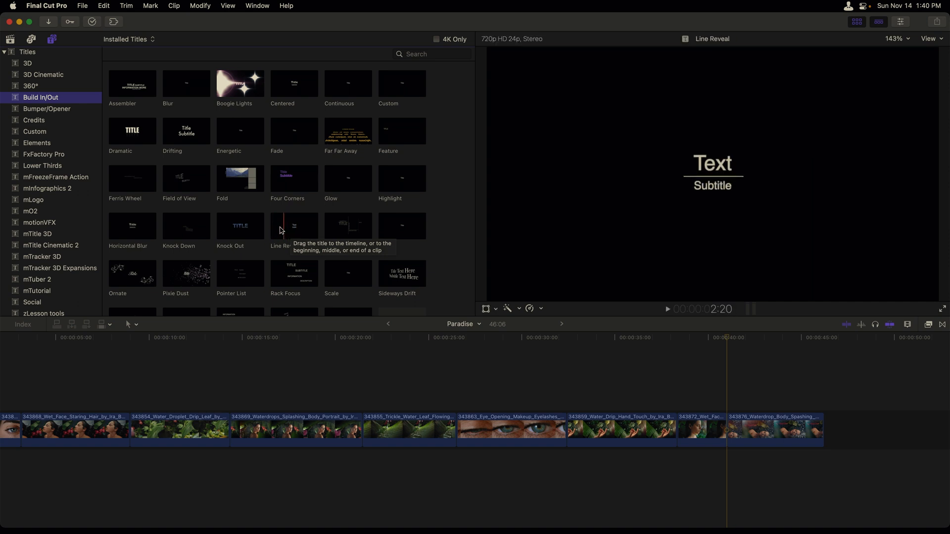
# Connect a Line Reveal title above the last clip, trimmed to end with it.
pyautogui.click(294, 225)
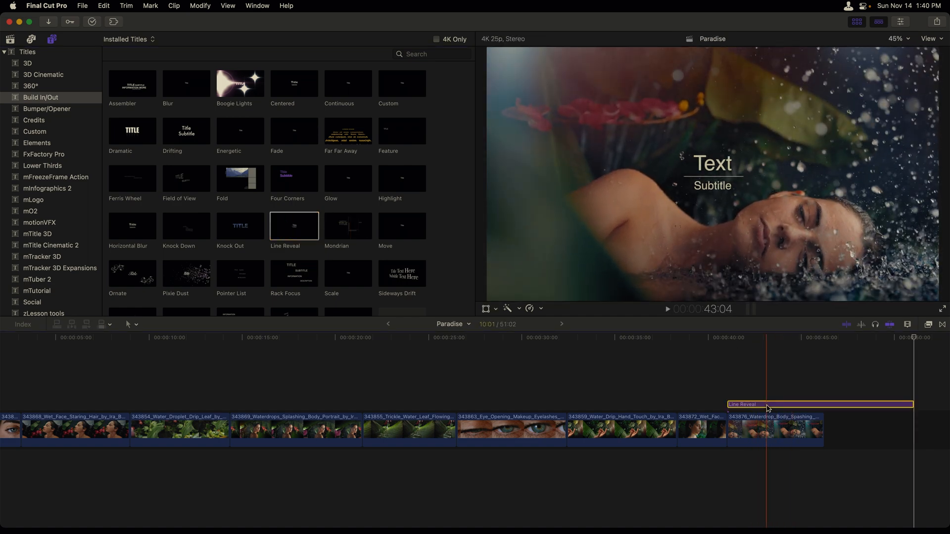
pyautogui.press('ctrl+d')
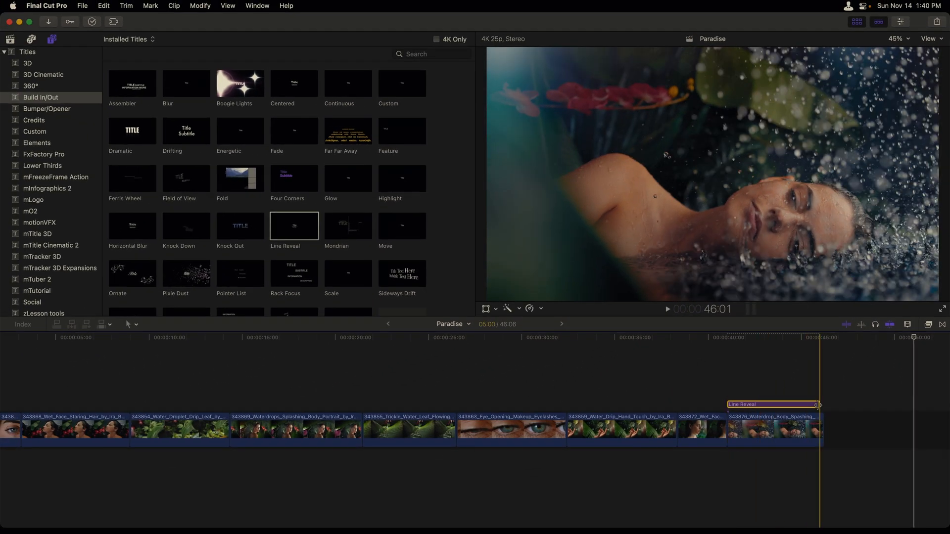
pyautogui.moveTo(817, 404); pyautogui.dragTo(821, 405)
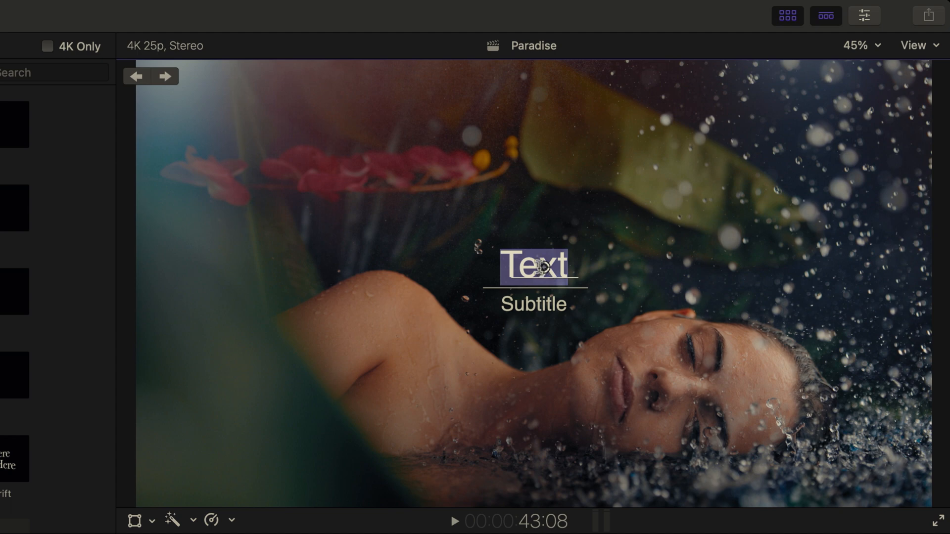
# Type 'PARADISE' as the title line and 'An Undiscovered Land' as the subtitle.
pyautogui.write('PARA')
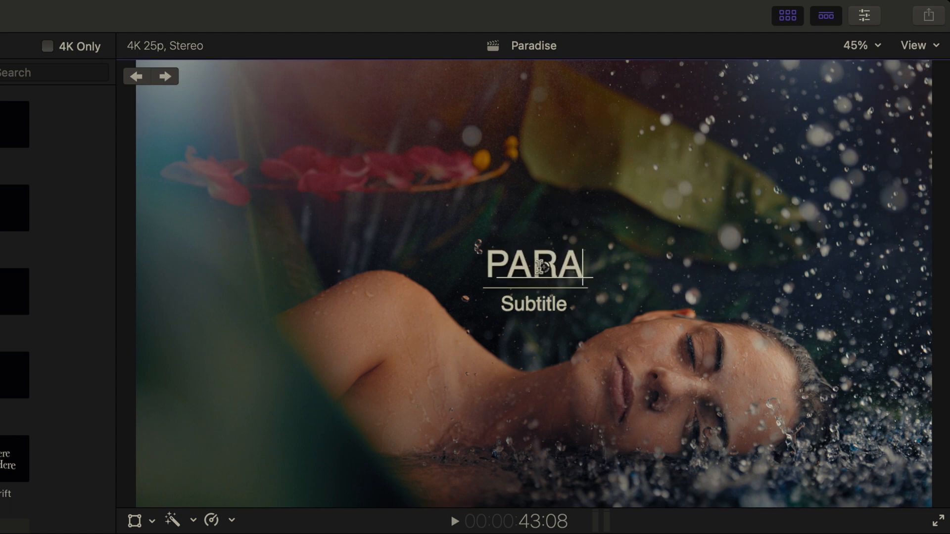
pyautogui.write('DS')
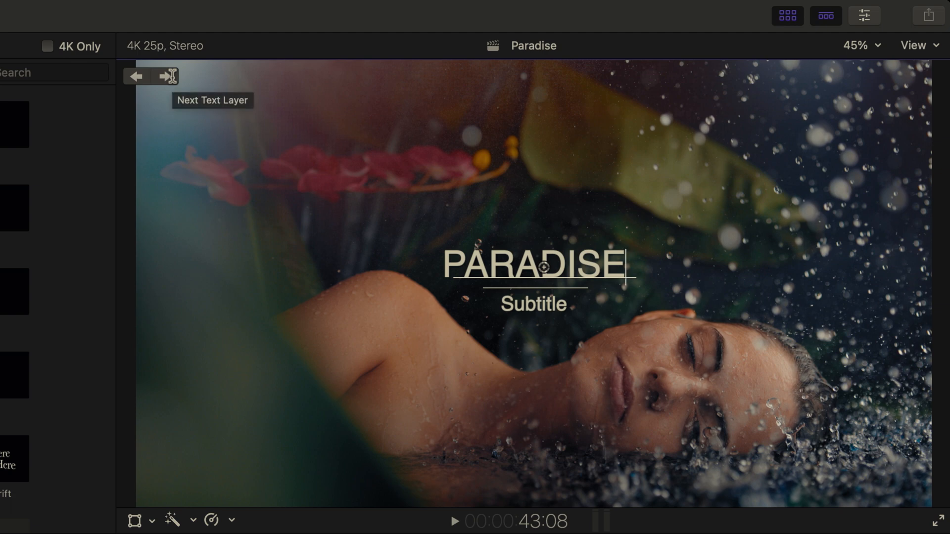
pyautogui.click(165, 75)
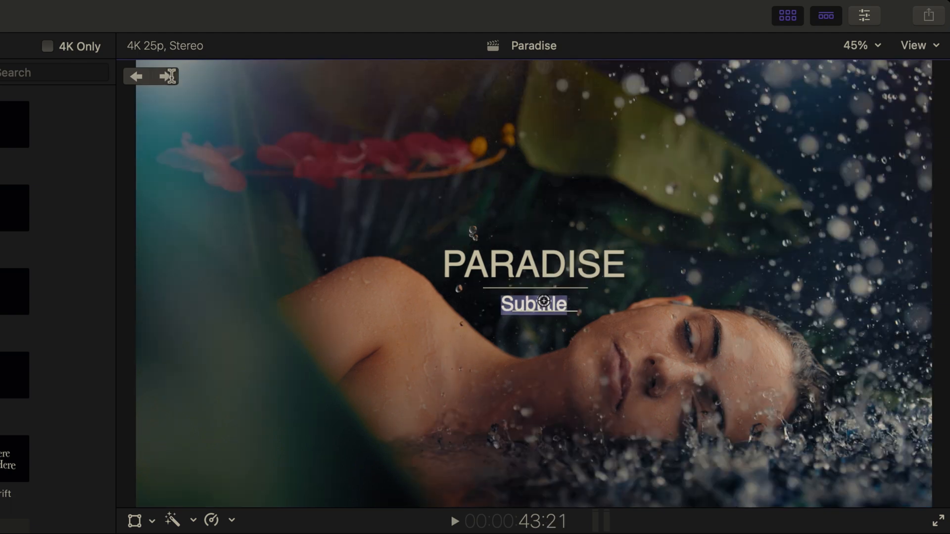
pyautogui.write('An')
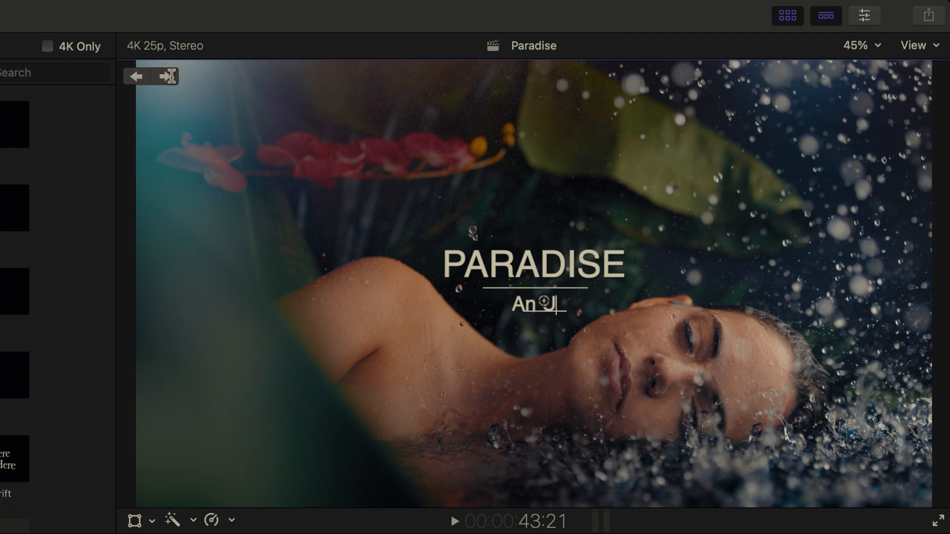
pyautogui.write('Undiscovered Land')
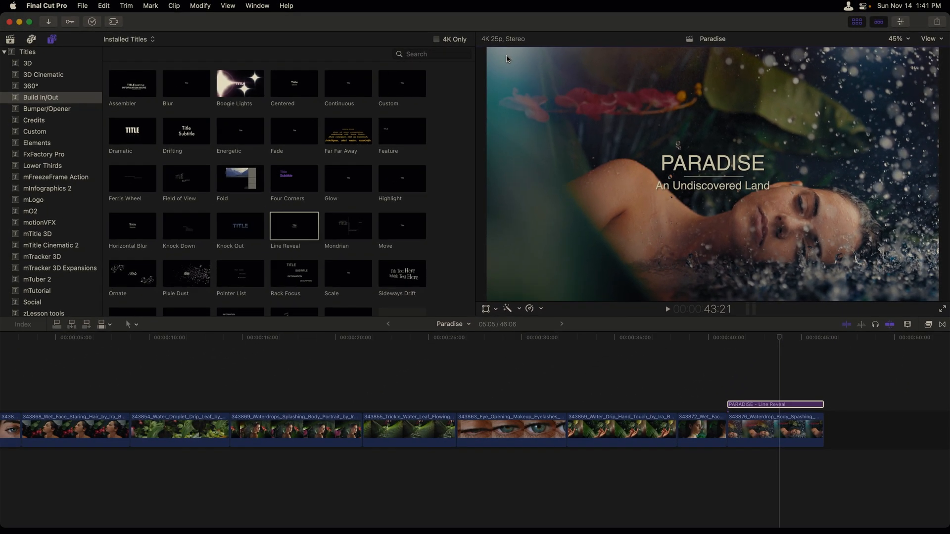
# Set the font of both title lines to Oswald in the Text Inspector.
pyautogui.press('cmd+4')
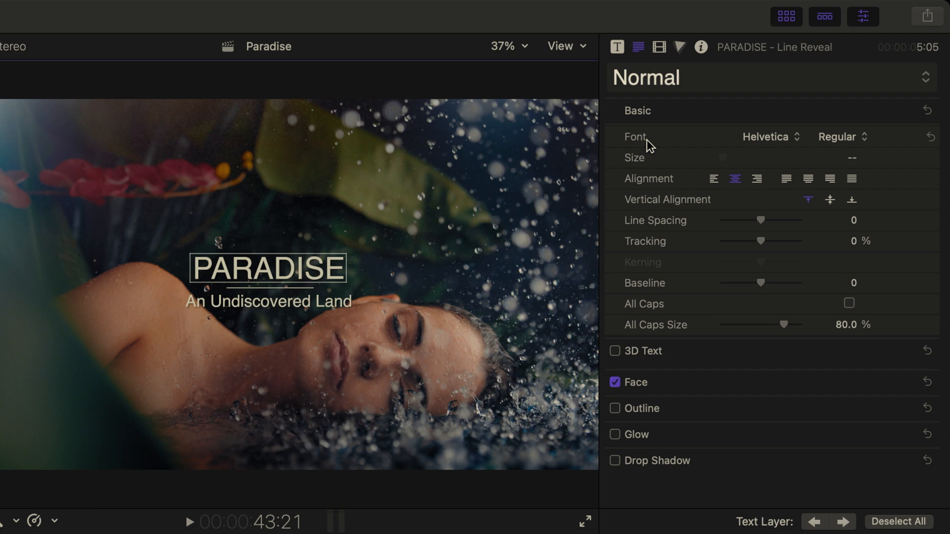
pyautogui.moveTo(779, 143)
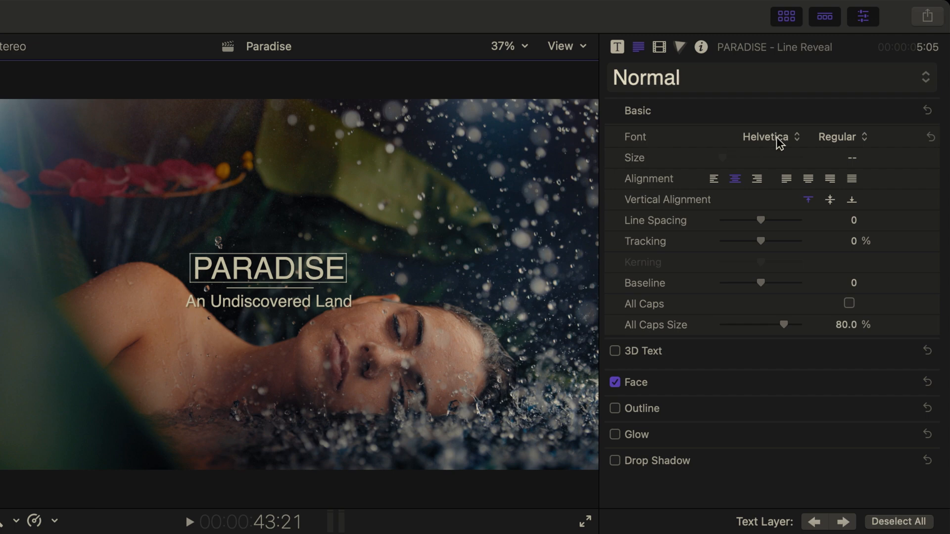
pyautogui.click(766, 137)
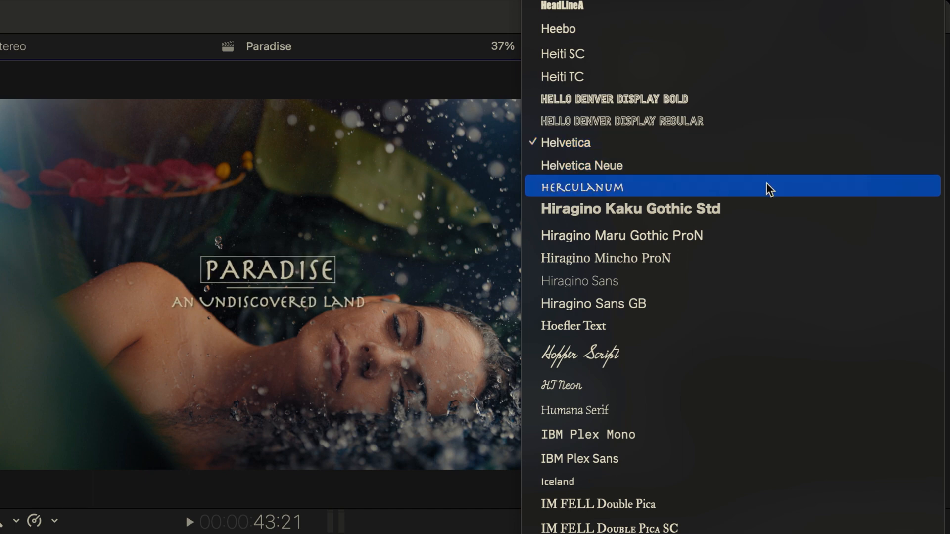
pyautogui.moveTo(727, 280)
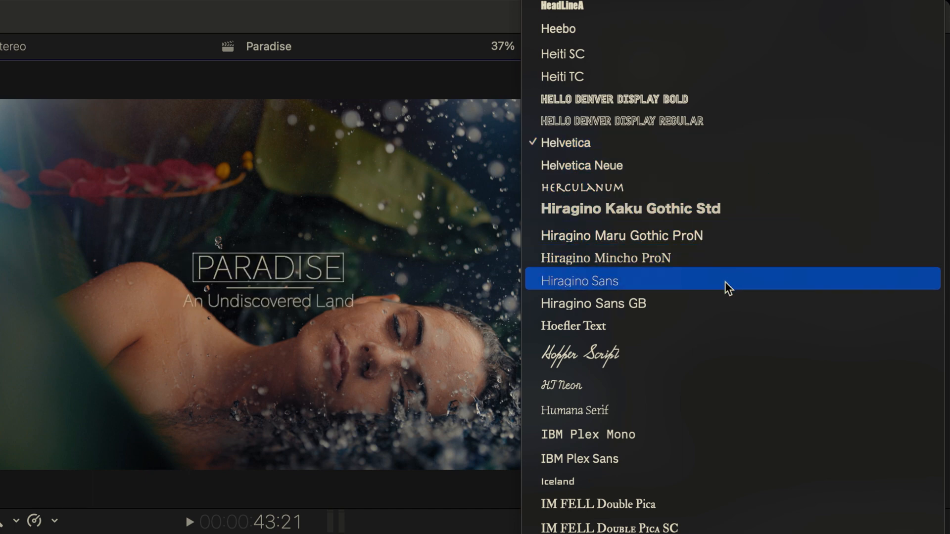
pyautogui.moveTo(666, 459)
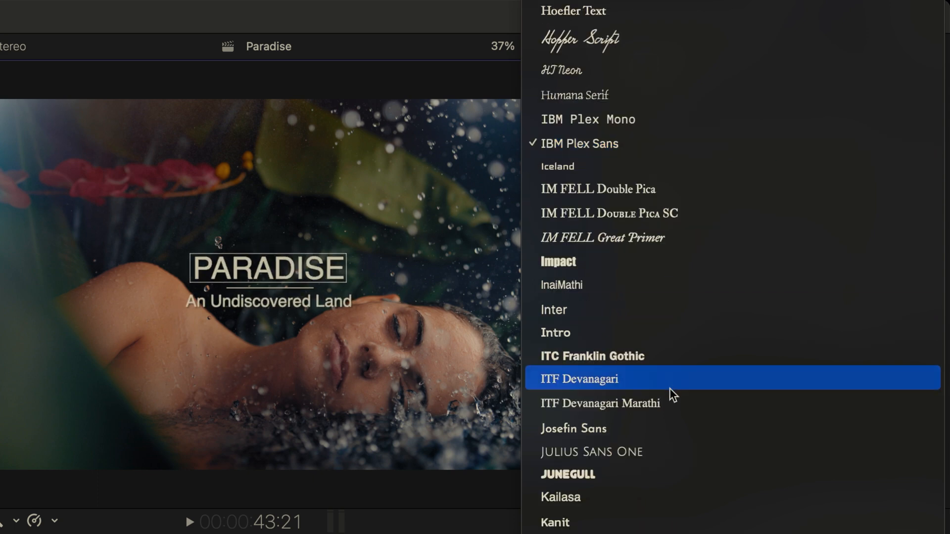
pyautogui.scroll(-3)
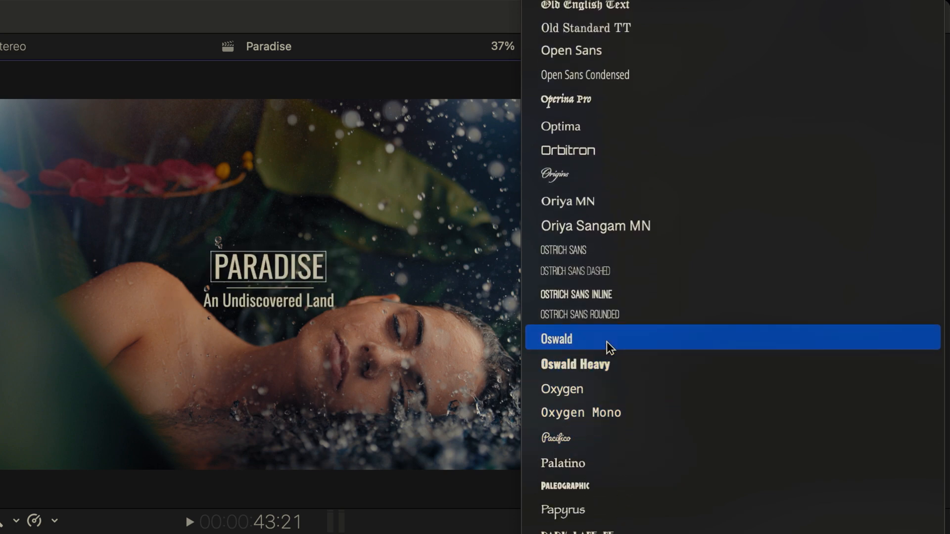
pyautogui.click(555, 338)
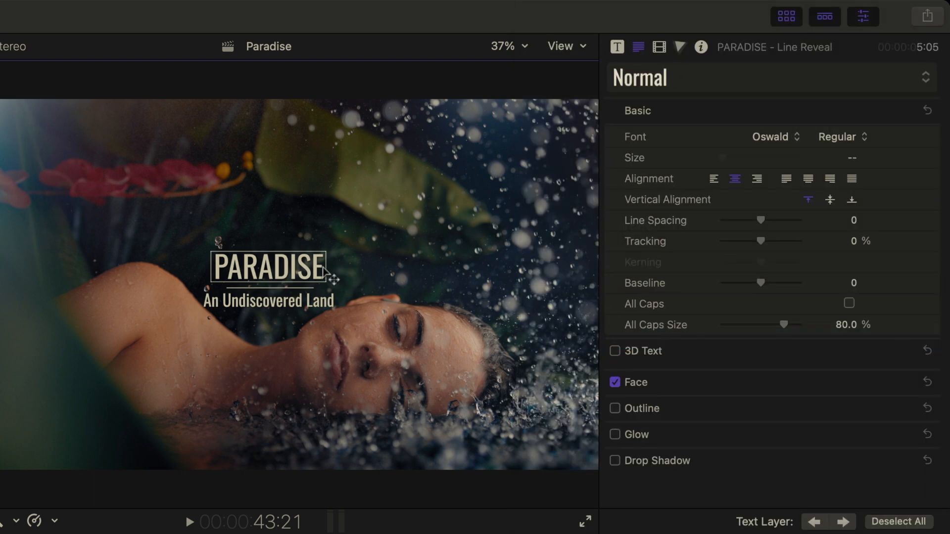
# Make the subtitle Oswald Light and enlarge the title text size.
pyautogui.click(270, 301)
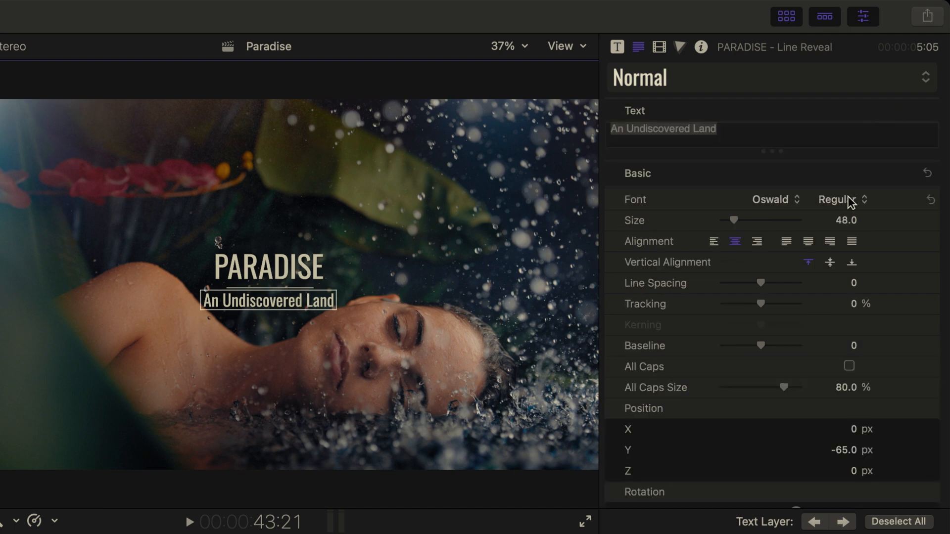
pyautogui.click(840, 199)
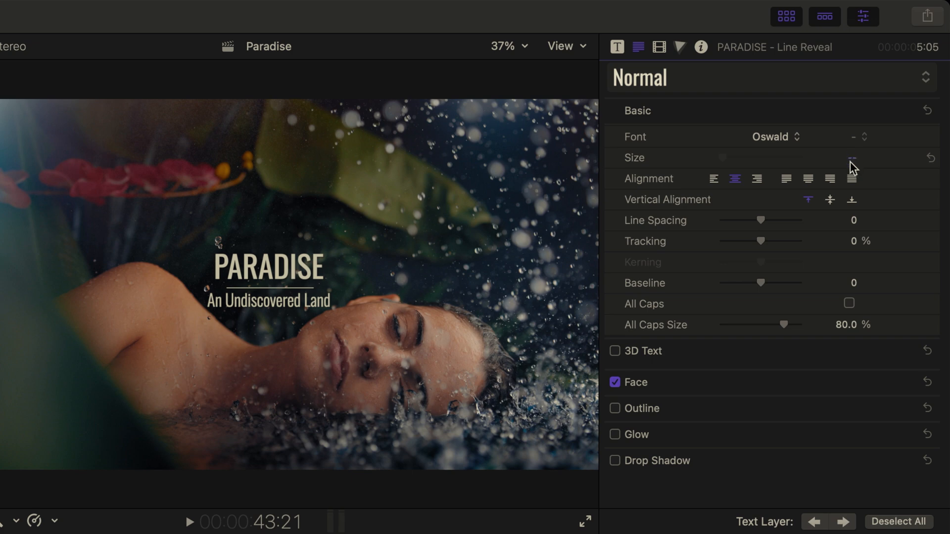
pyautogui.click(836, 157)
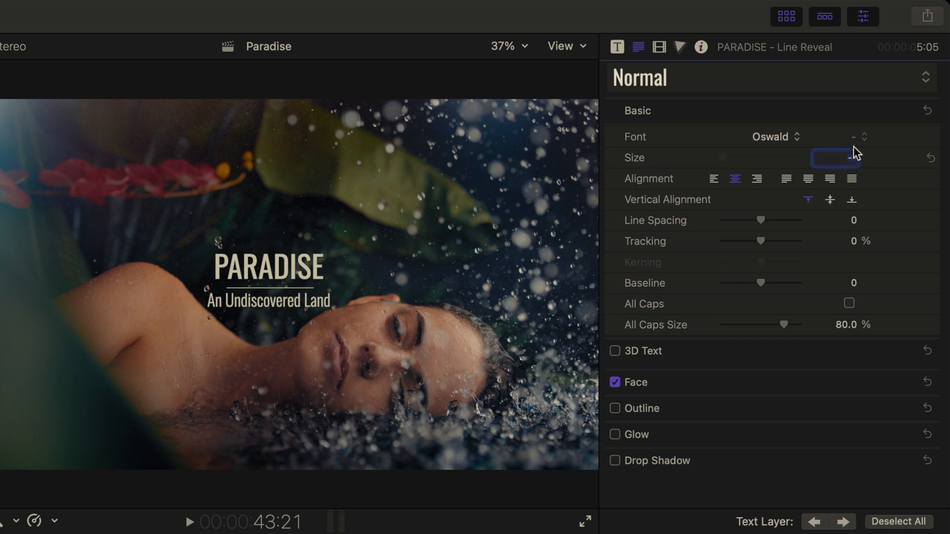
pyautogui.moveTo(836, 158); pyautogui.dragTo(861, 157)
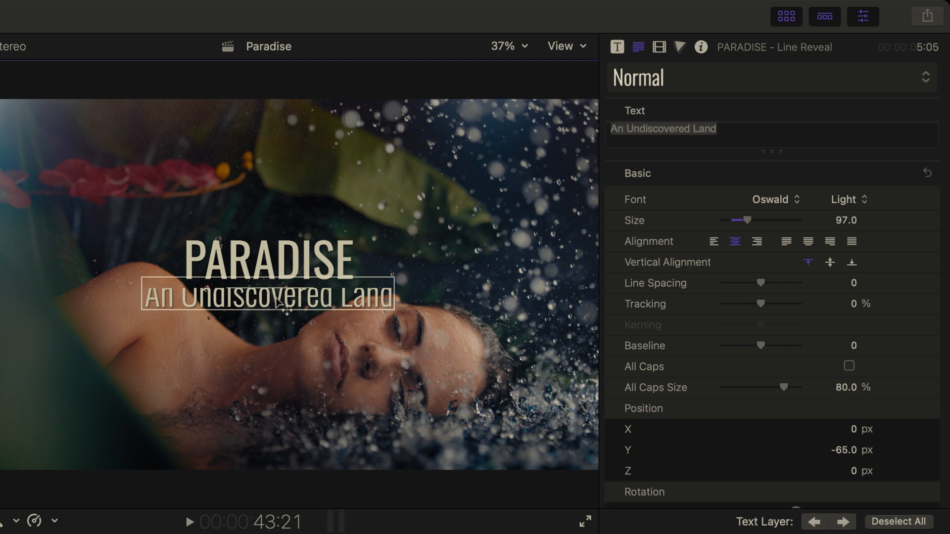
# Move the subtitle lower beneath PARADISE and reduce its size to 66.
pyautogui.moveTo(267, 294); pyautogui.dragTo(266, 307)
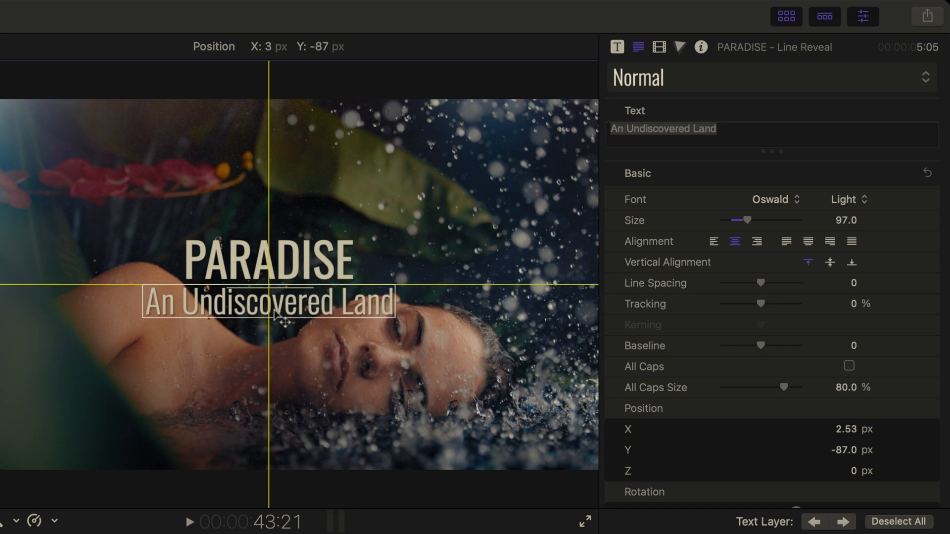
pyautogui.moveTo(750, 220); pyautogui.dragTo(736, 220)
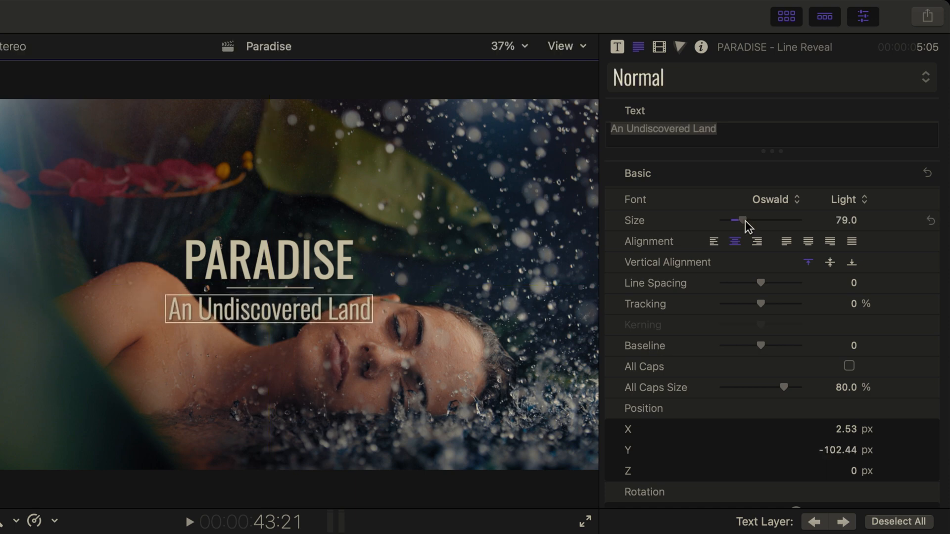
pyautogui.moveTo(738, 220); pyautogui.dragTo(734, 220)
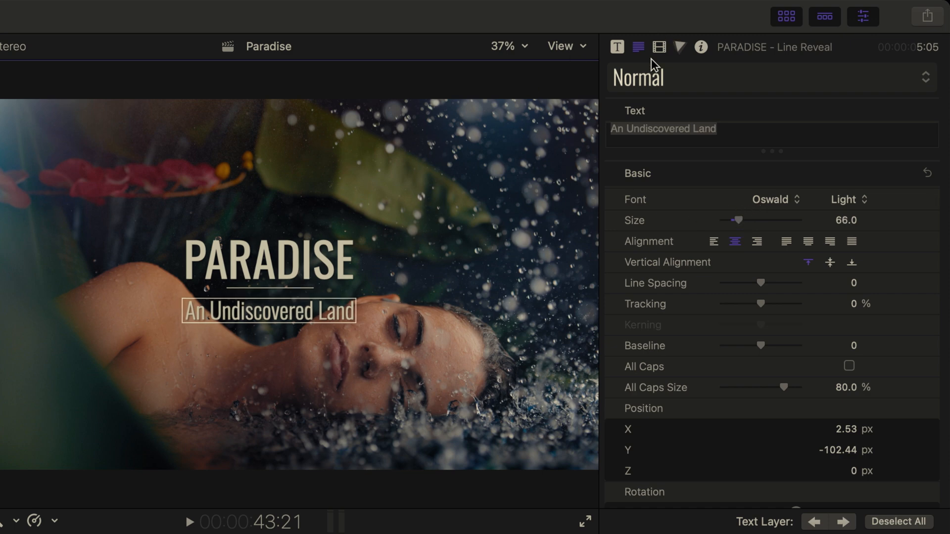
# Raise the title's Transform Position Y so it sits above the face.
pyautogui.click(659, 47)
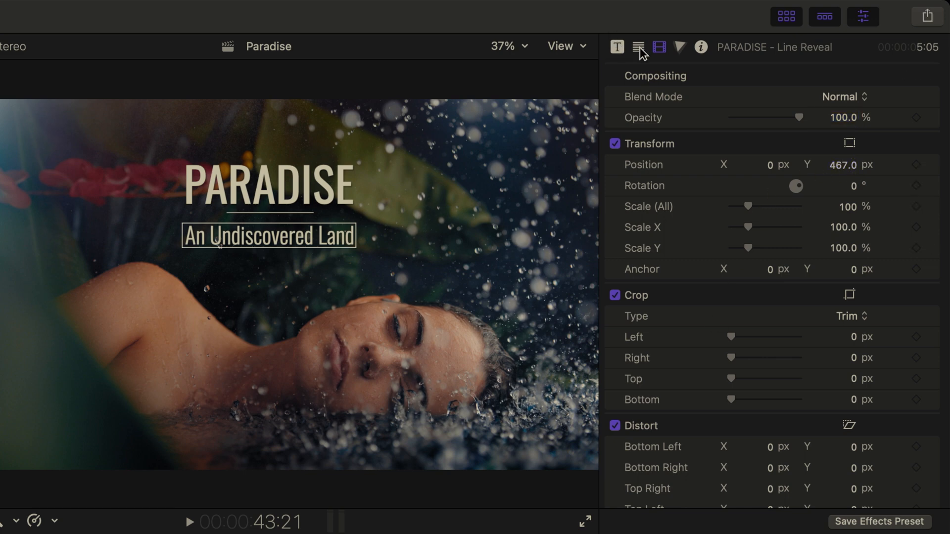
pyautogui.click(638, 48)
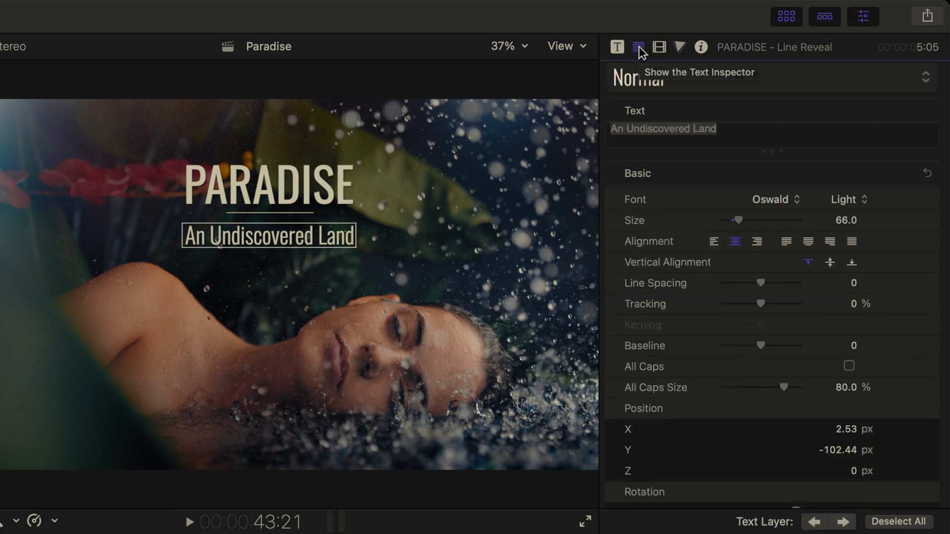
pyautogui.scroll(-3)
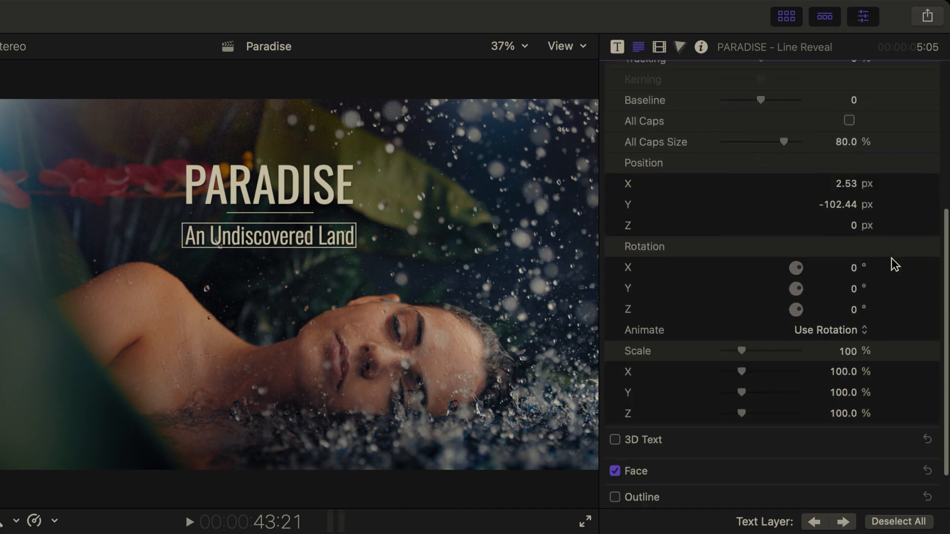
pyautogui.scroll(-3)
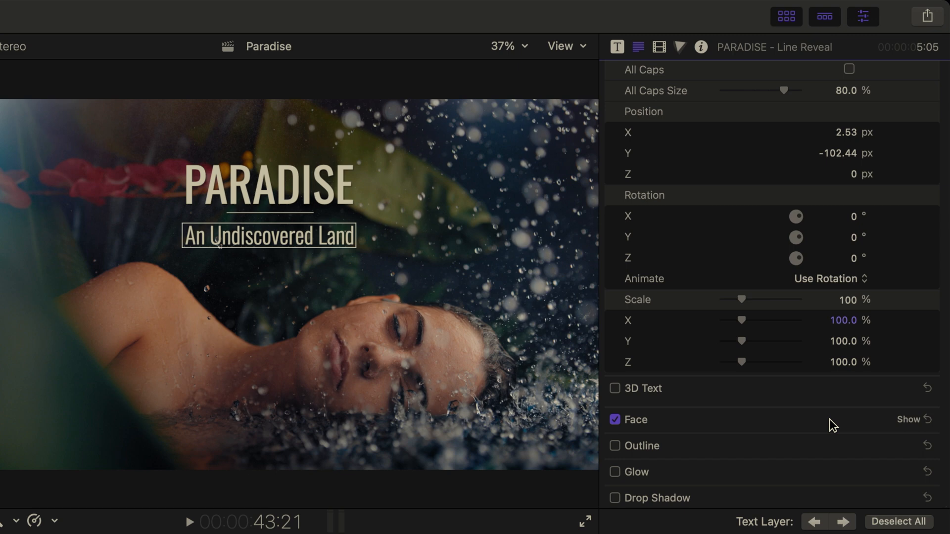
pyautogui.moveTo(827, 423)
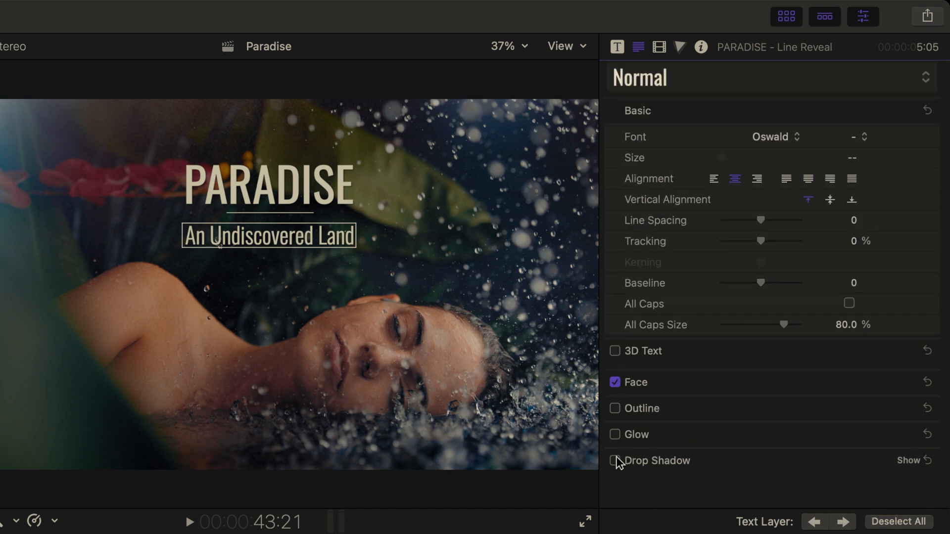
# Give both title lines a drop shadow: opacity 30%, blur 15, distance 0.
pyautogui.click(616, 461)
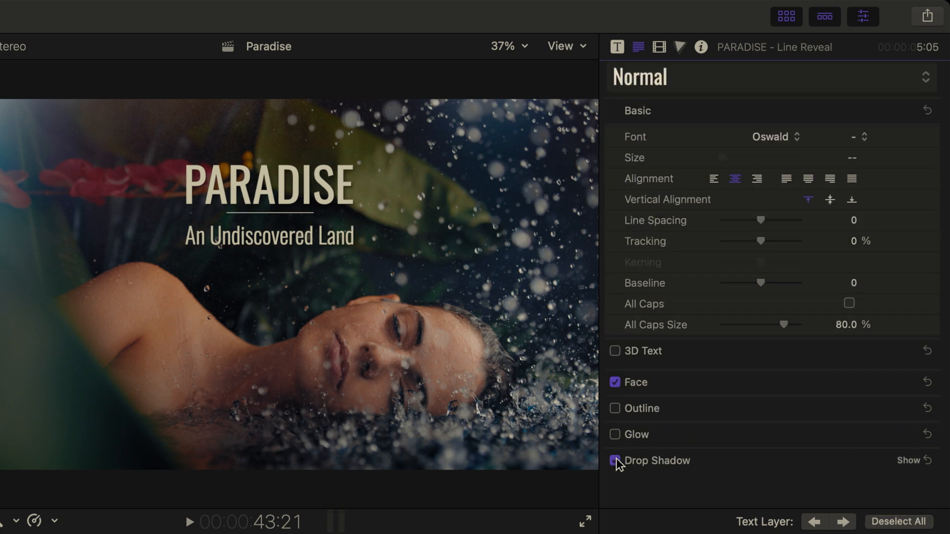
pyautogui.click(615, 460)
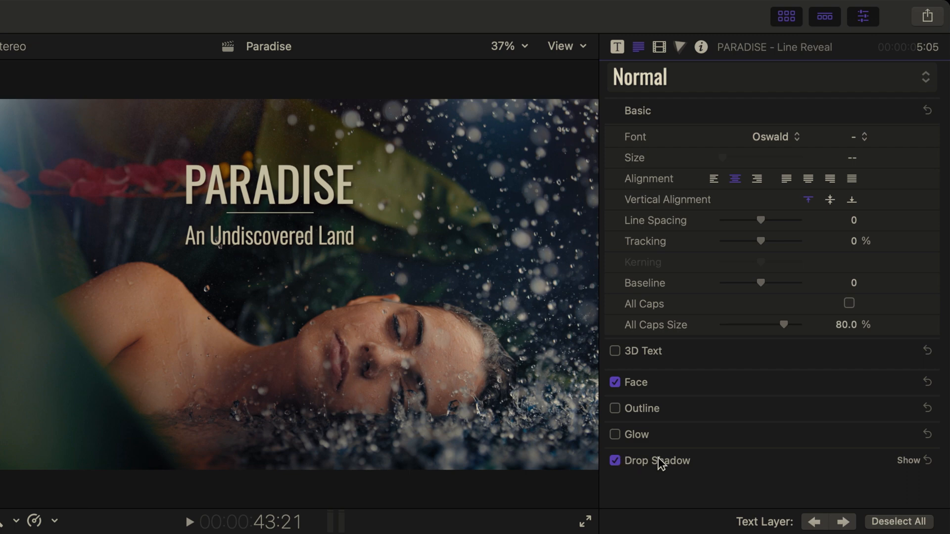
pyautogui.click(907, 461)
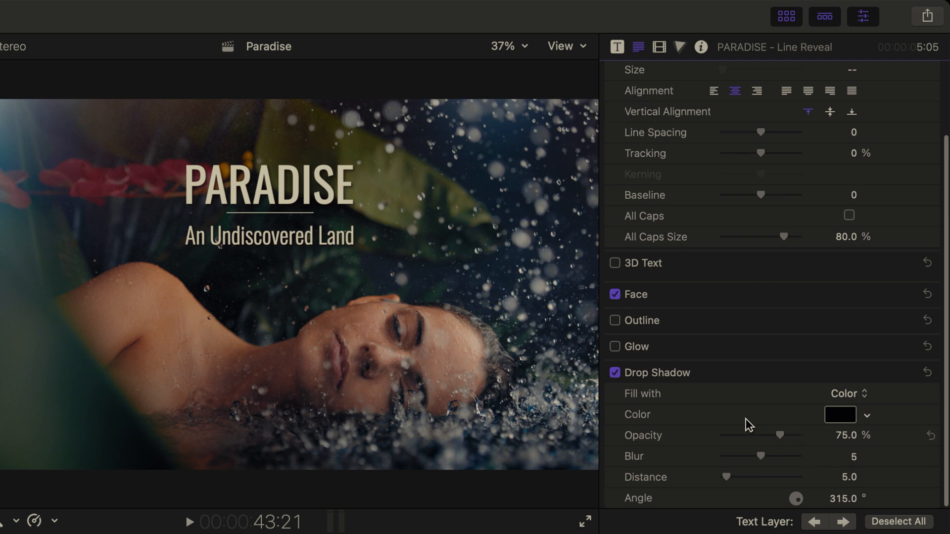
pyautogui.moveTo(726, 377)
pyautogui.write('30')
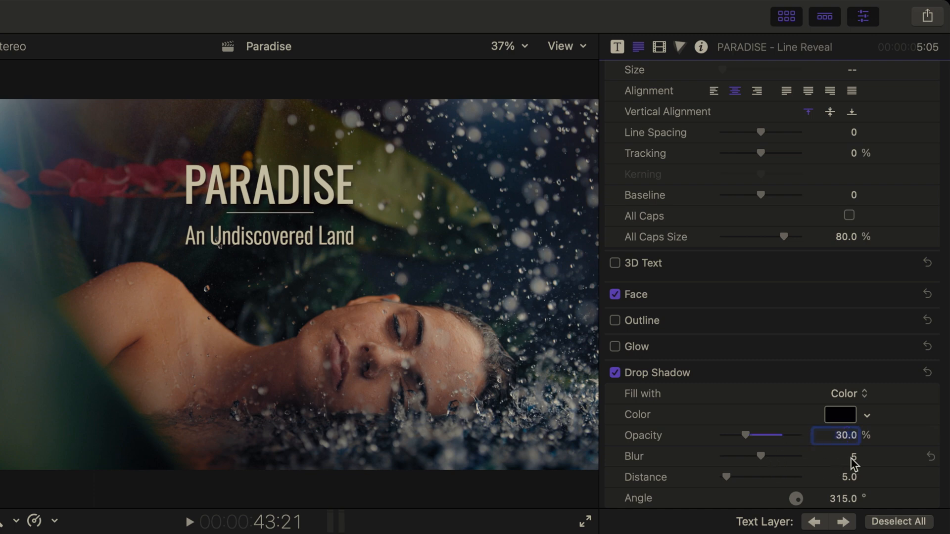
pyautogui.write('15')
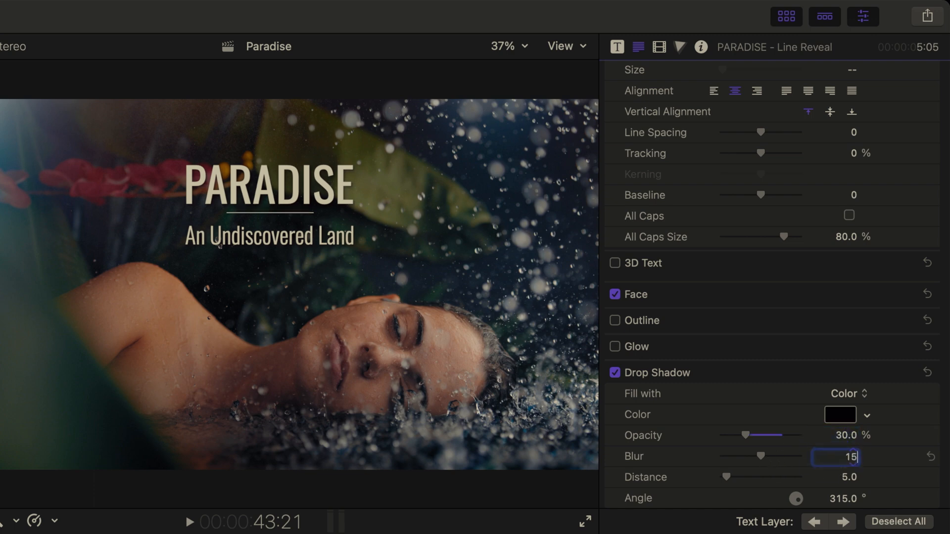
pyautogui.click(835, 477)
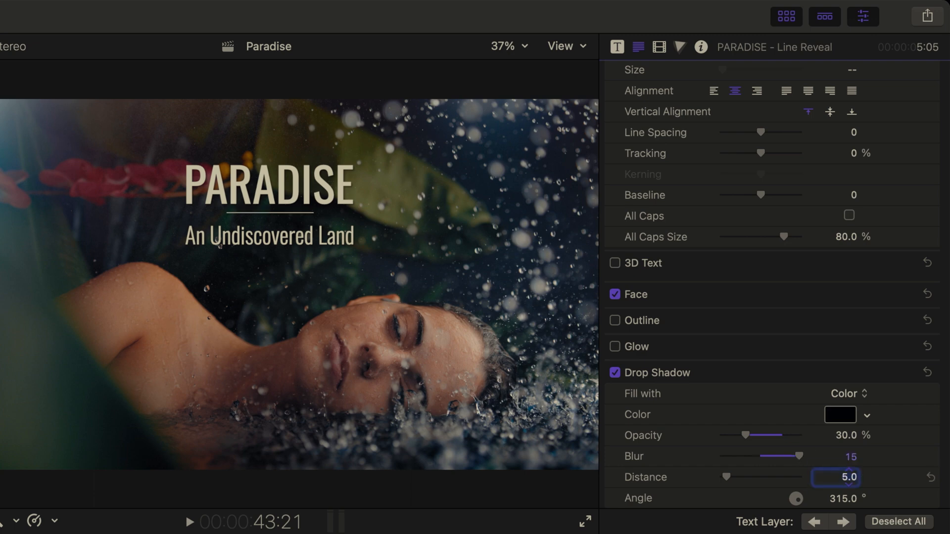
pyautogui.write('0')
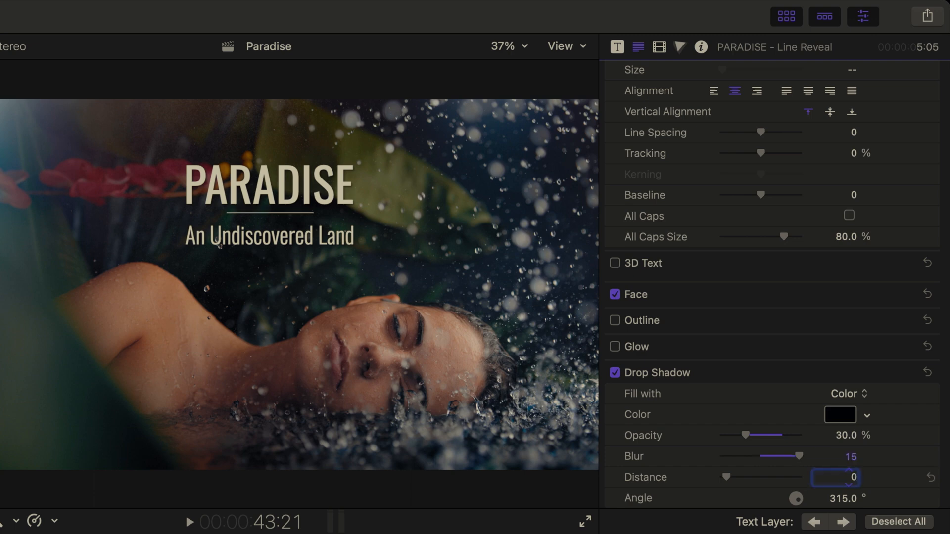
pyautogui.moveTo(724, 477); pyautogui.dragTo(733, 477)
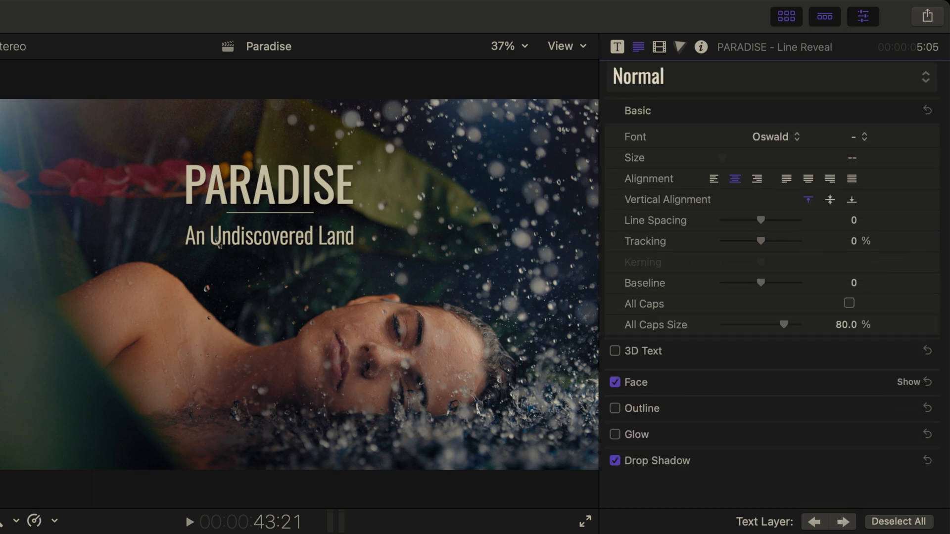
# Drag the subtitle slightly up, closer beneath PARADISE.
pyautogui.click(268, 236)
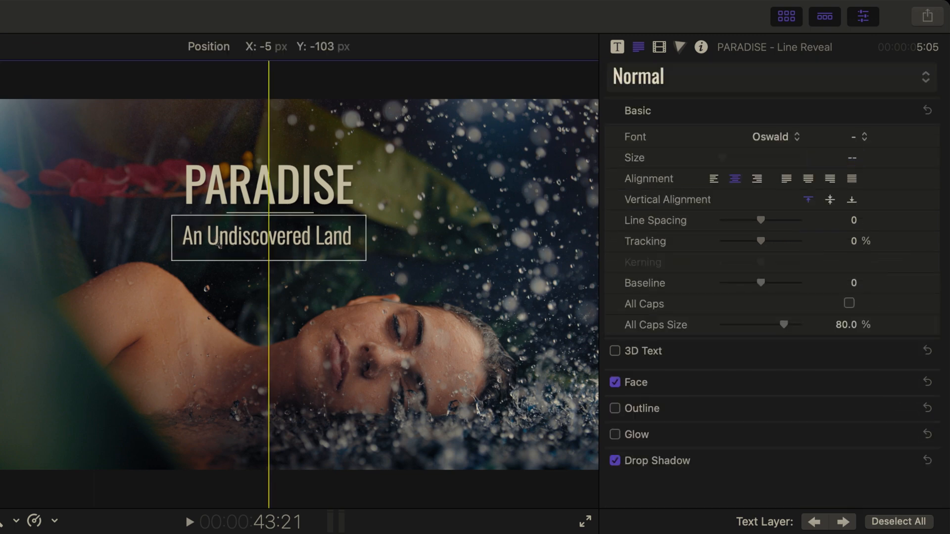
pyautogui.moveTo(267, 237); pyautogui.dragTo(268, 231)
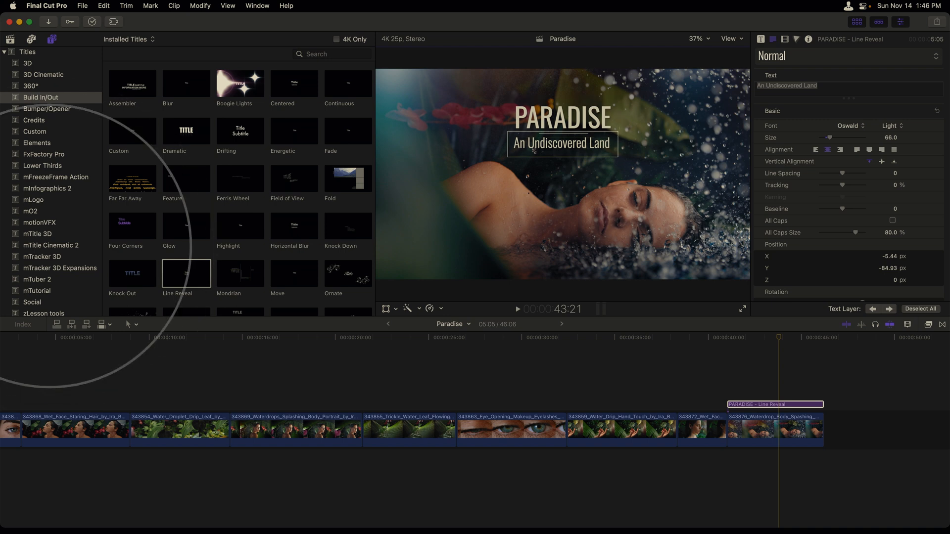
# Replace the Line Reveal title with mTitle Cinematic 2 13, keeping its start point.
pyautogui.click(50, 245)
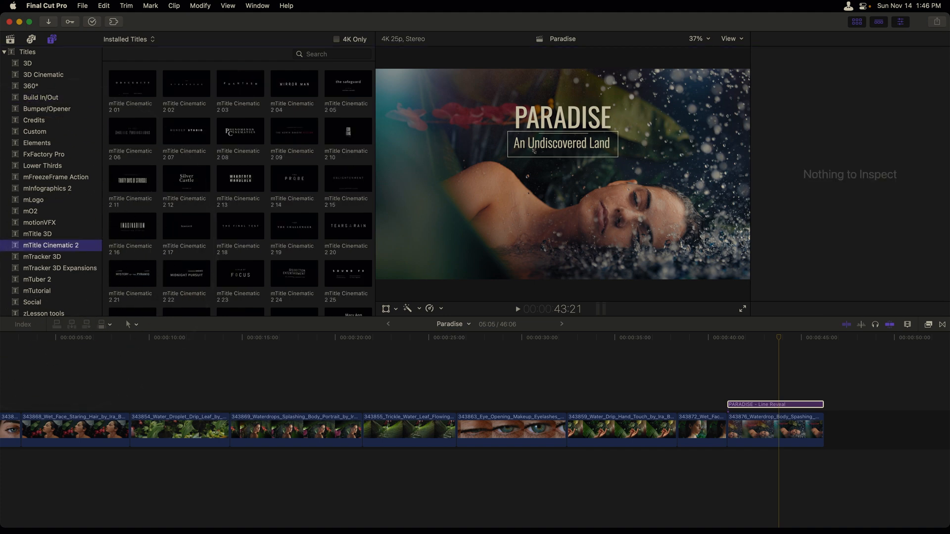
pyautogui.click(240, 178)
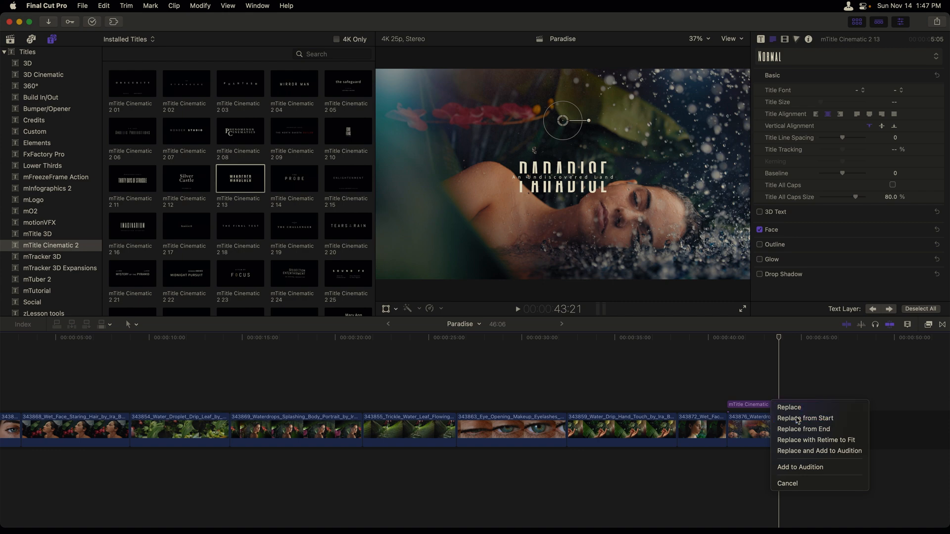
pyautogui.click(806, 418)
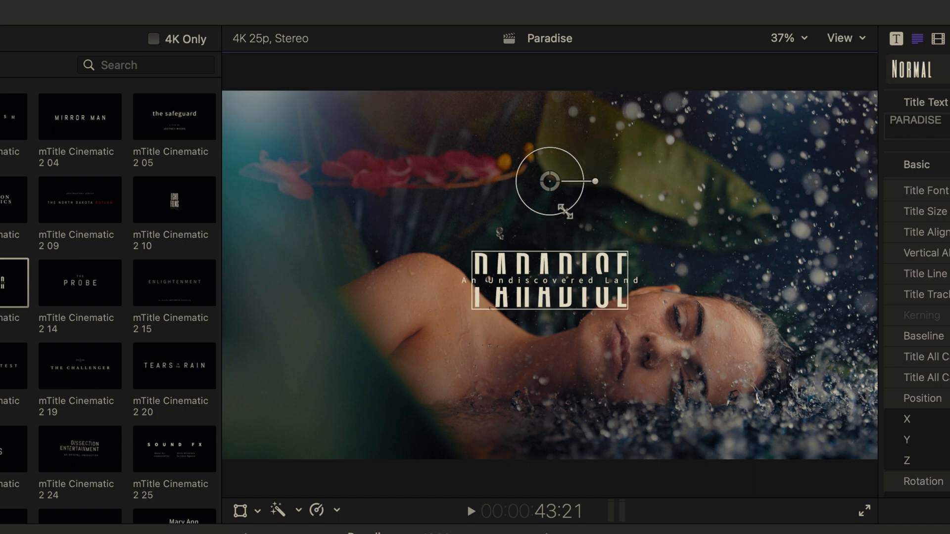
# Scale the PARADISE title up and raise it toward the top of the frame.
pyautogui.moveTo(551, 182); pyautogui.dragTo(558, 237)
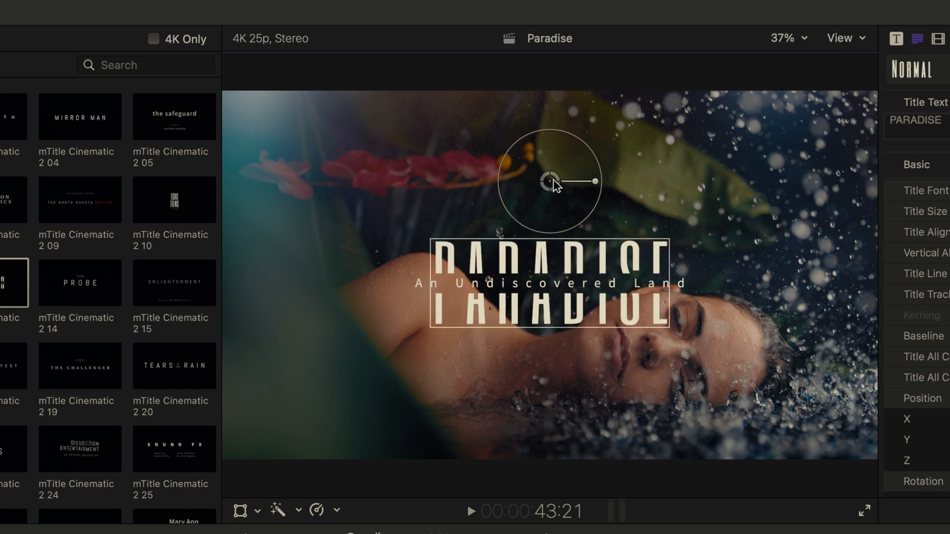
pyautogui.moveTo(551, 181); pyautogui.dragTo(552, 67)
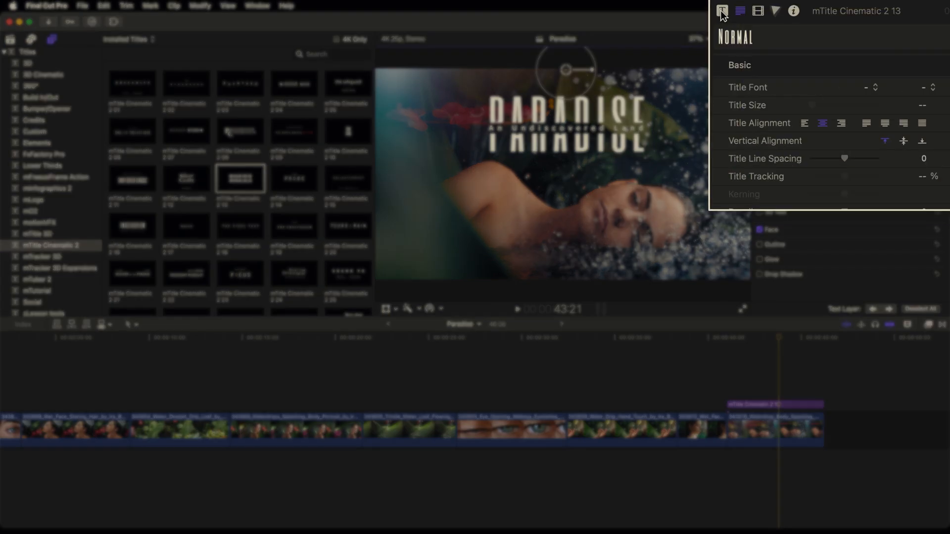
# Turn off the PARADISE title's Animation Out and set Animation In Speed to 1.0.
pyautogui.click(722, 11)
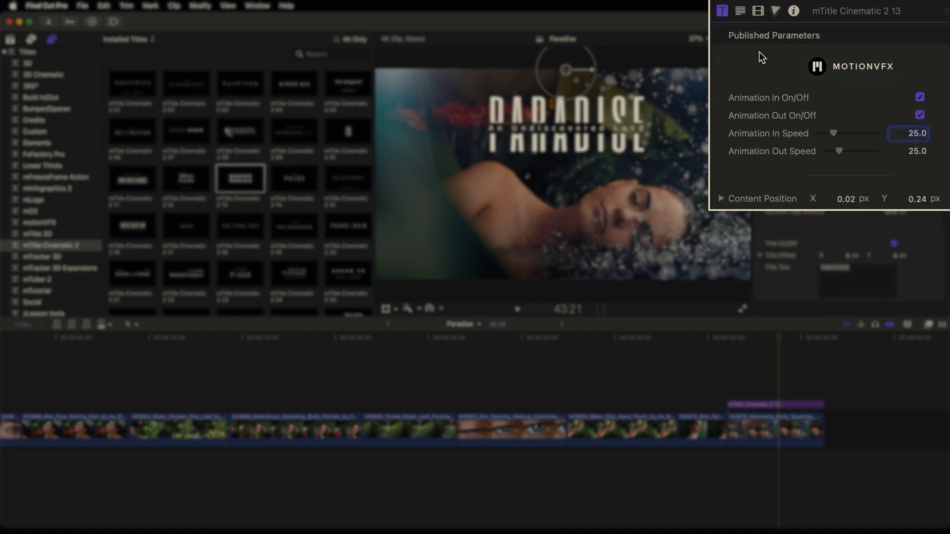
pyautogui.moveTo(727, 105)
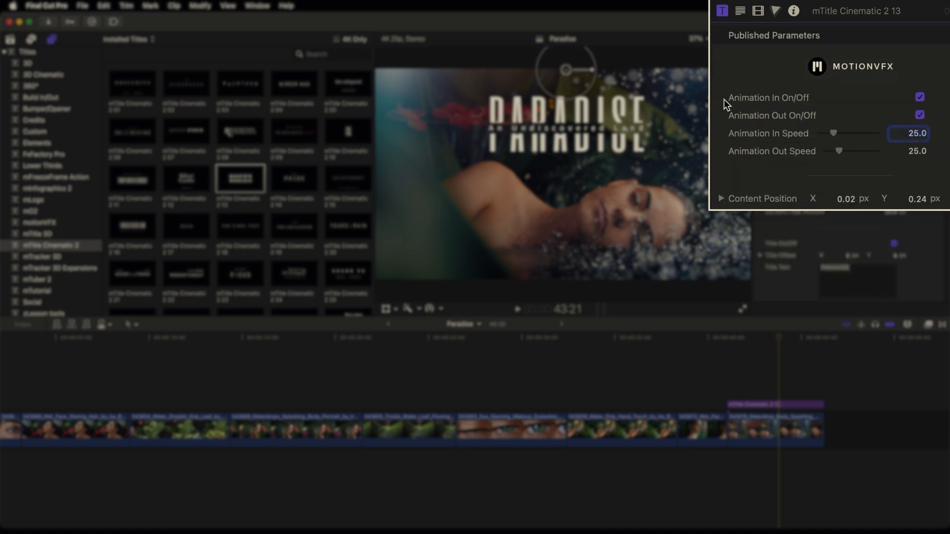
pyautogui.moveTo(805, 105)
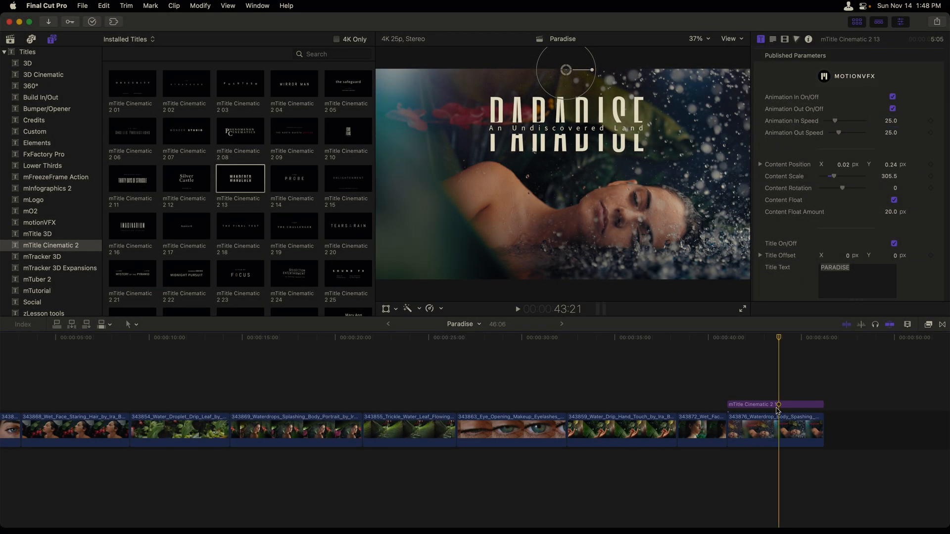
pyautogui.click(775, 404)
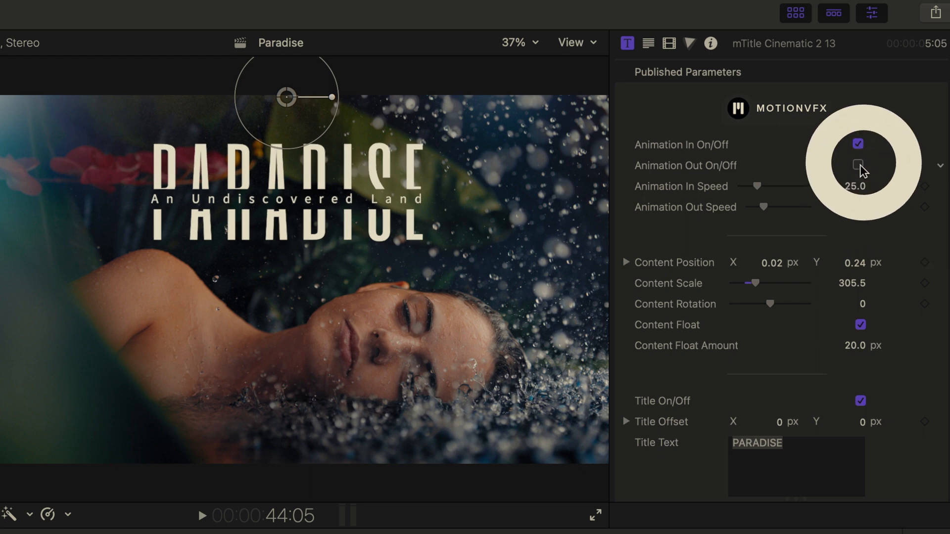
pyautogui.click(858, 166)
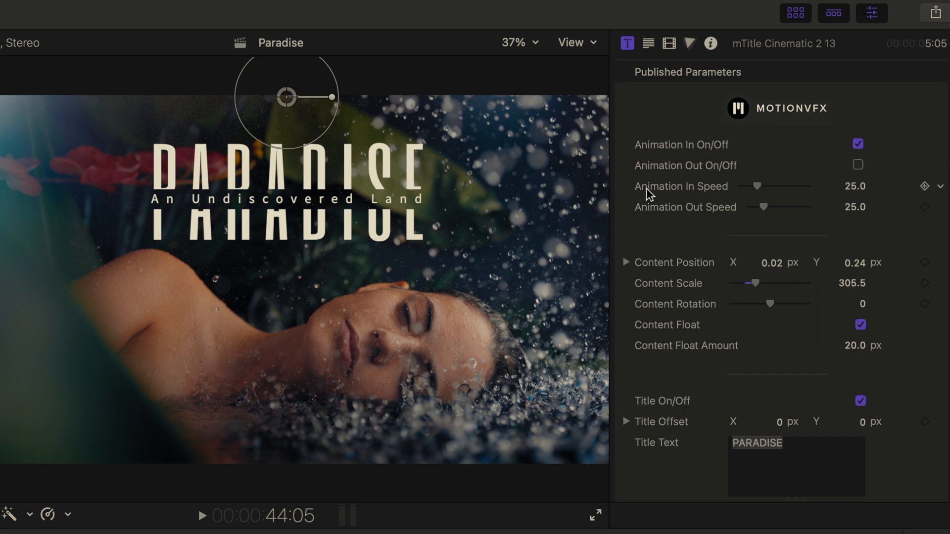
pyautogui.moveTo(658, 195)
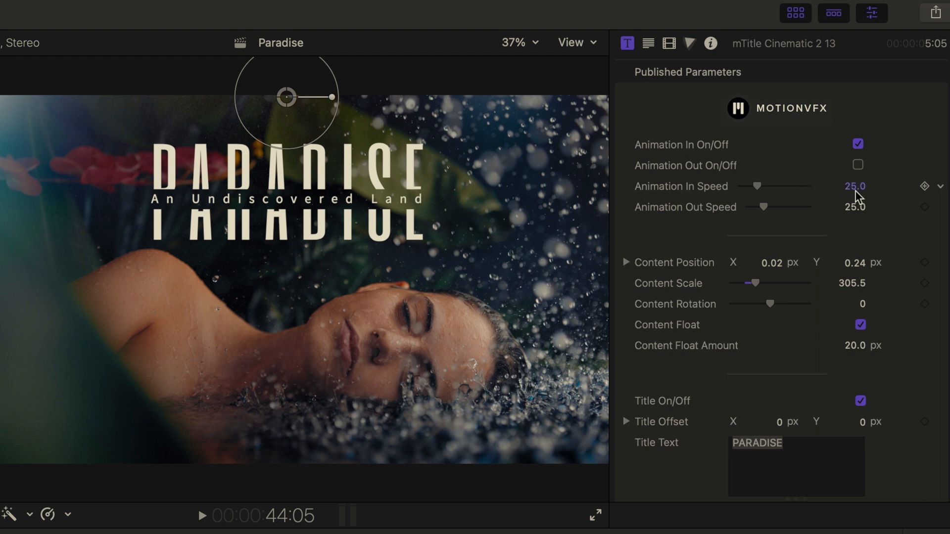
pyautogui.click(855, 187)
pyautogui.write('1')
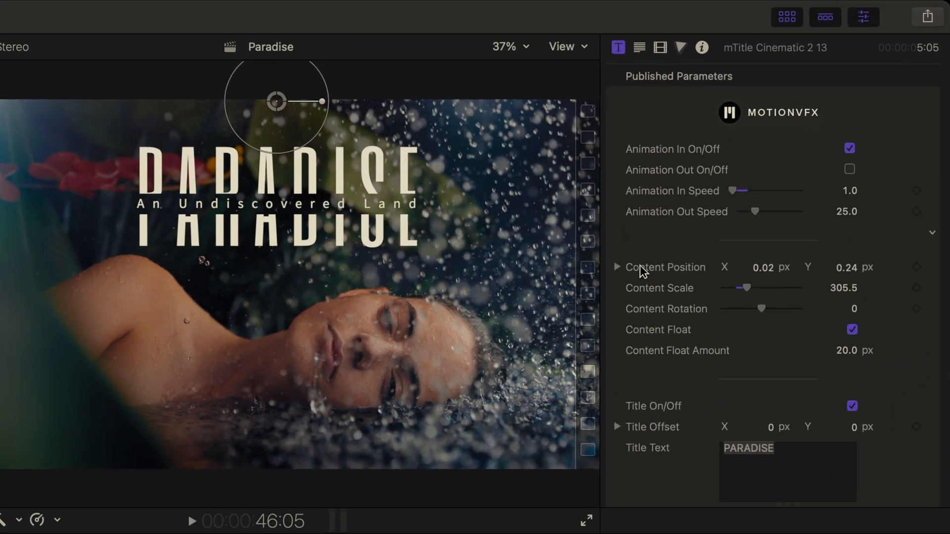
# Scroll to the subtitle settings and widen Subtitle Tracking from 60% to 80%.
pyautogui.scroll(-3)
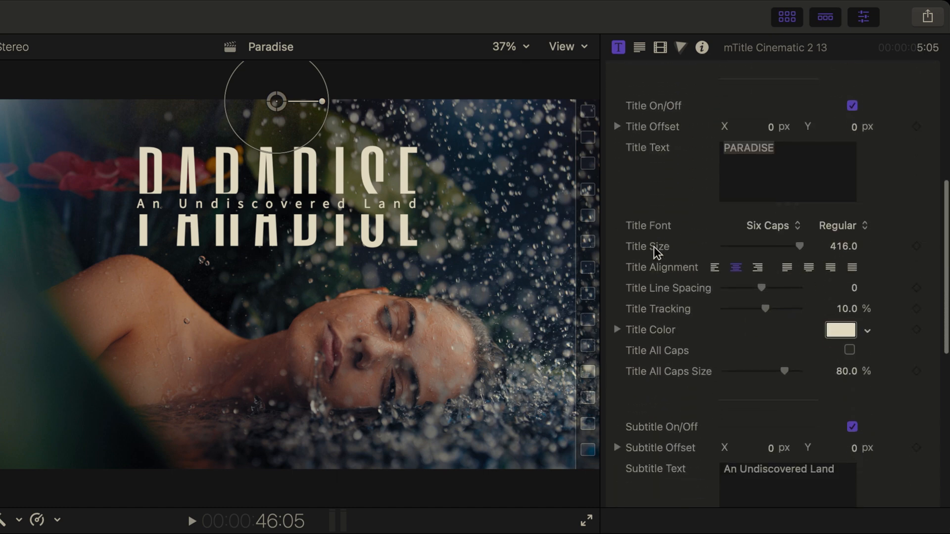
pyautogui.scroll(-3)
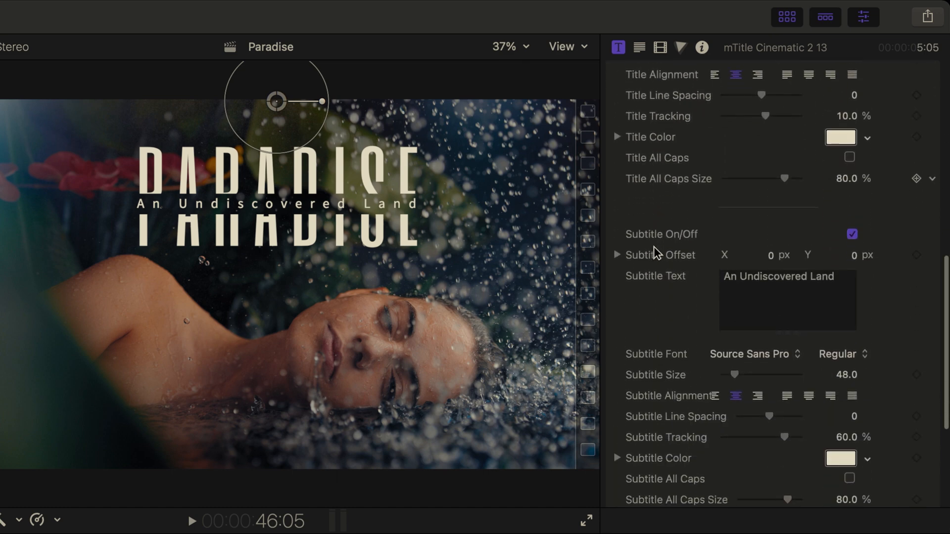
pyautogui.scroll(-3)
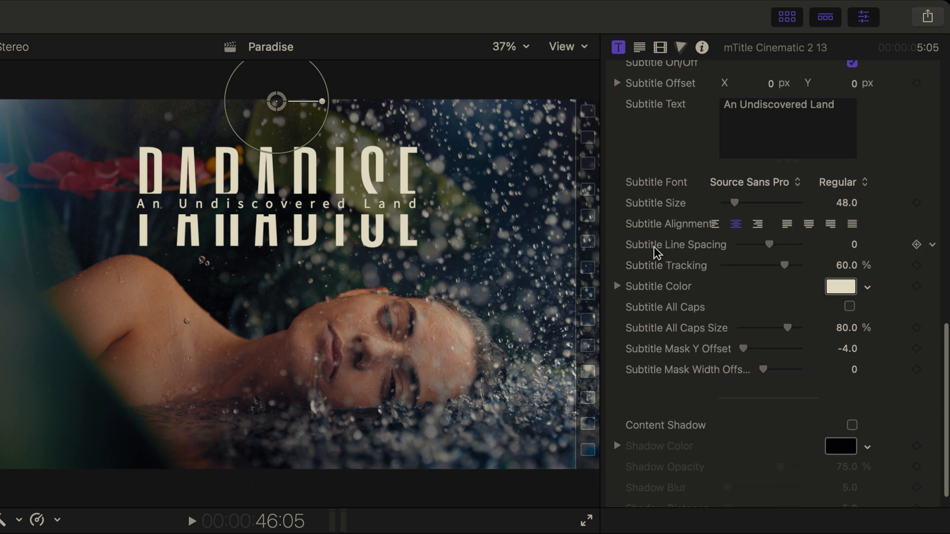
pyautogui.scroll(-3)
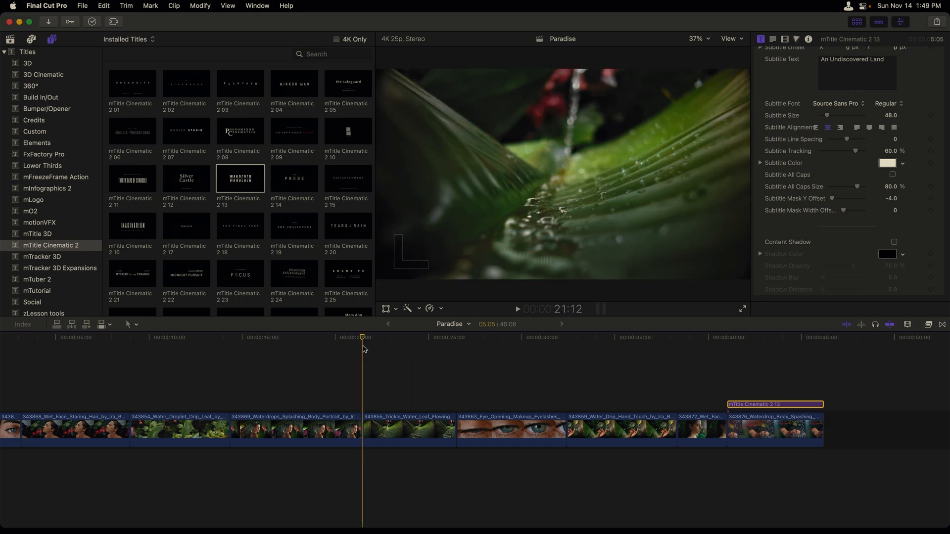
# Connect an mTitle Cinematic 2 13 title at the playhead near 21 seconds.
pyautogui.click(239, 179)
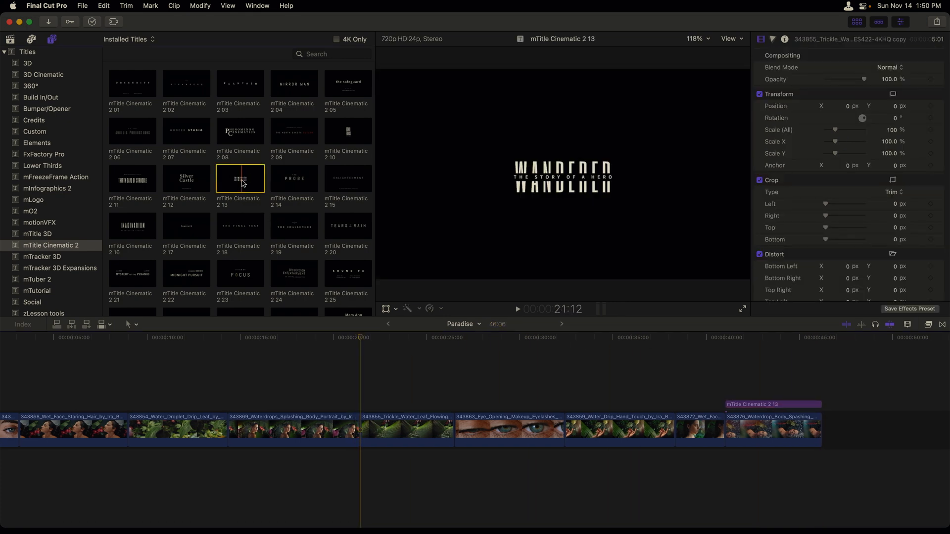
pyautogui.click(103, 5)
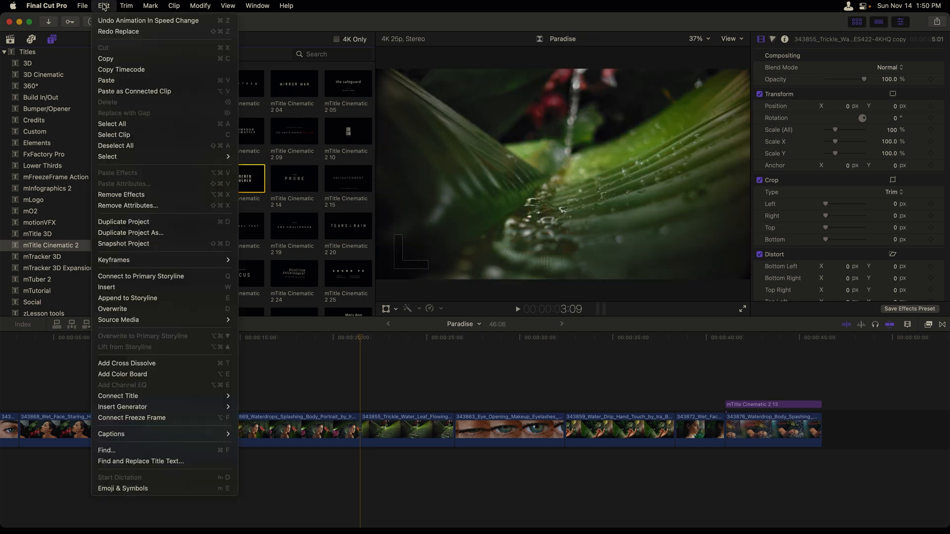
pyautogui.moveTo(119, 396)
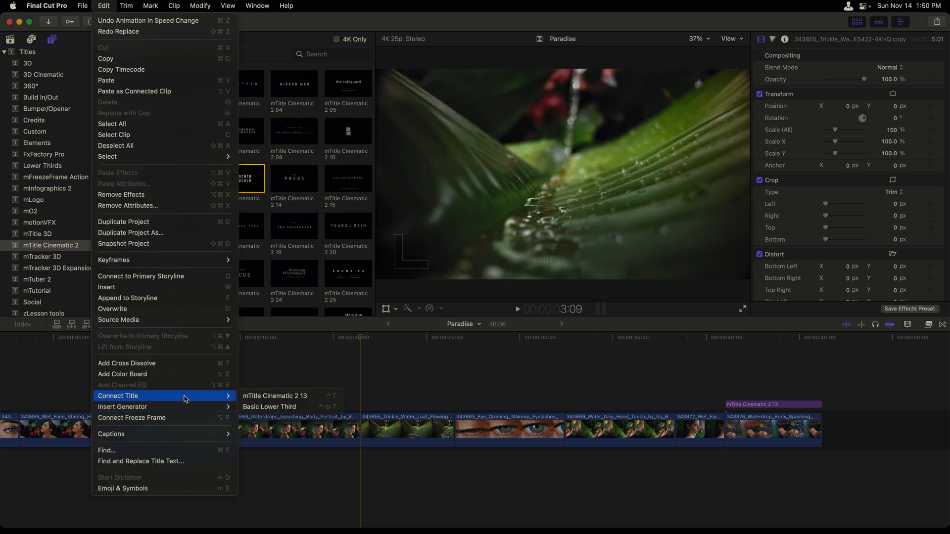
pyautogui.moveTo(276, 400)
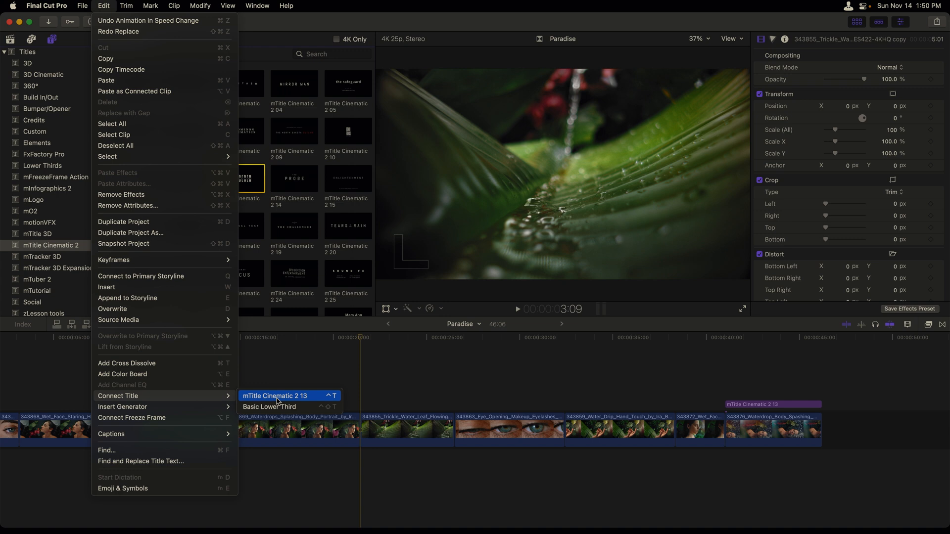
pyautogui.click(277, 396)
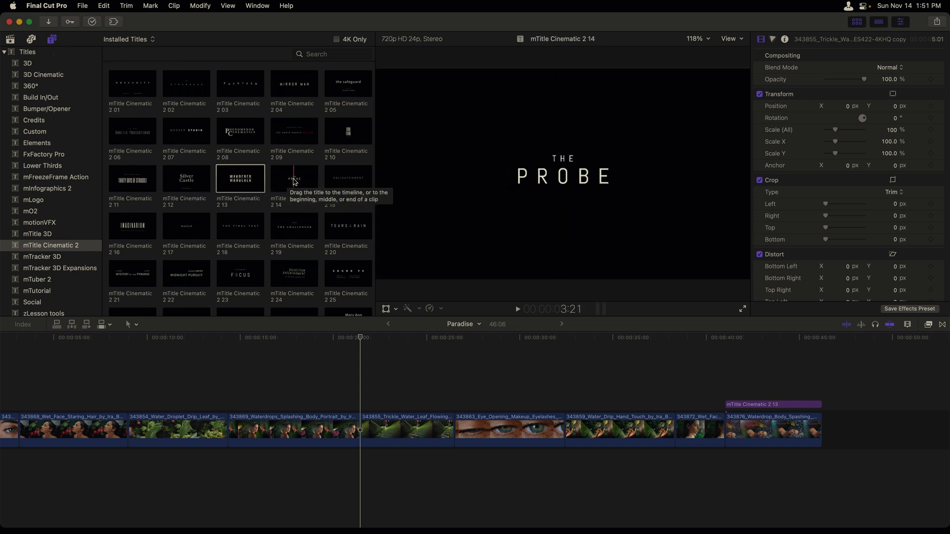
# Place a THE CHALLENGER title (mTitle Cinematic 2 19) above the trickle water clip around 20 seconds.
pyautogui.click(293, 226)
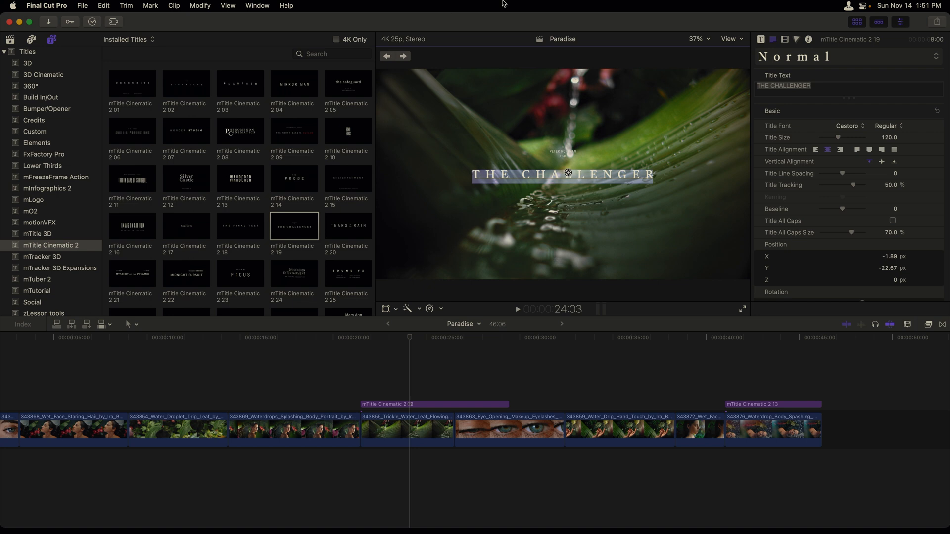
pyautogui.moveTo(404, 56)
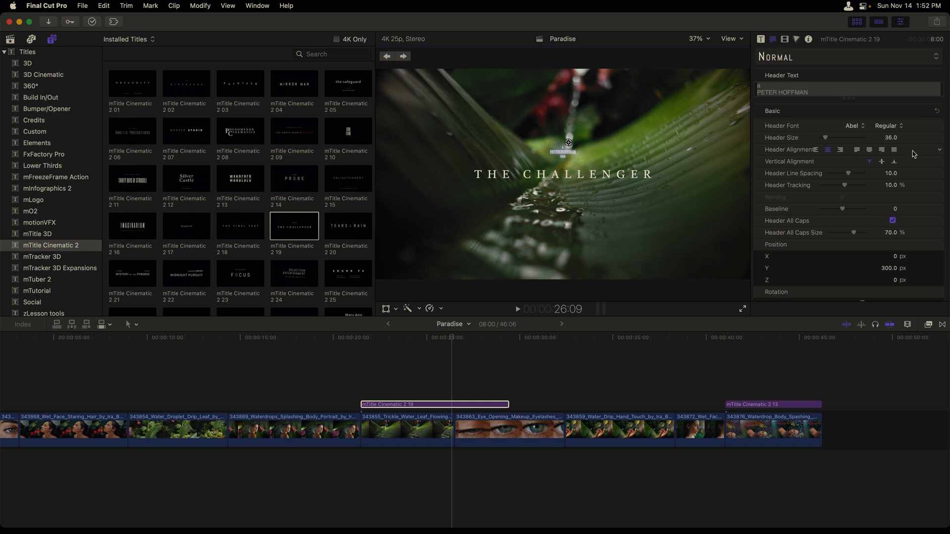
# Review the Challenger title's published parameters, then set mTitle Cinematic 2 13 as the default title.
pyautogui.scroll(-3)
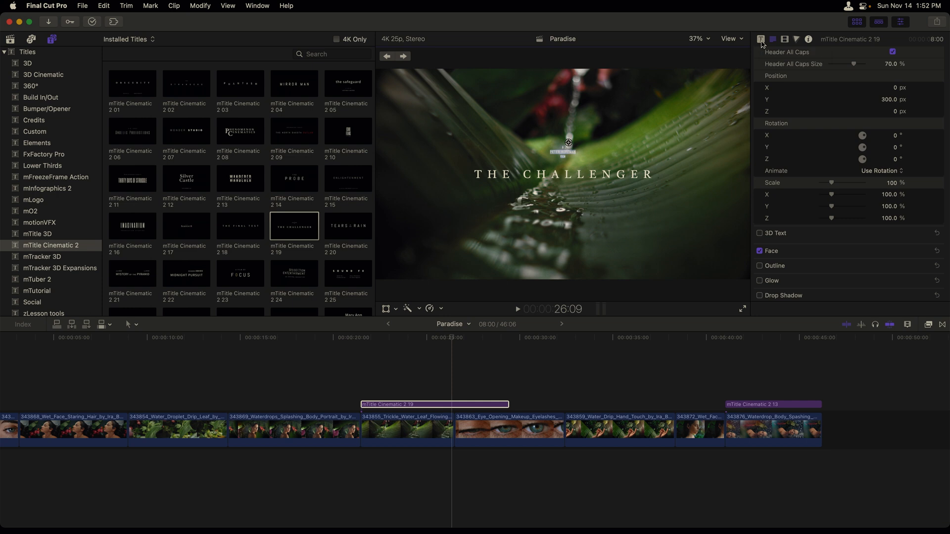
pyautogui.click(761, 39)
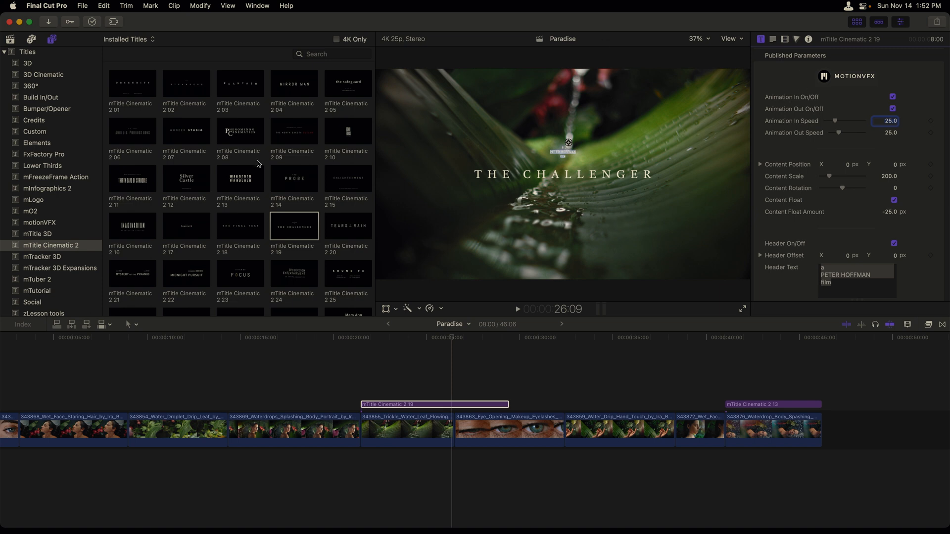
pyautogui.rightClick(240, 178)
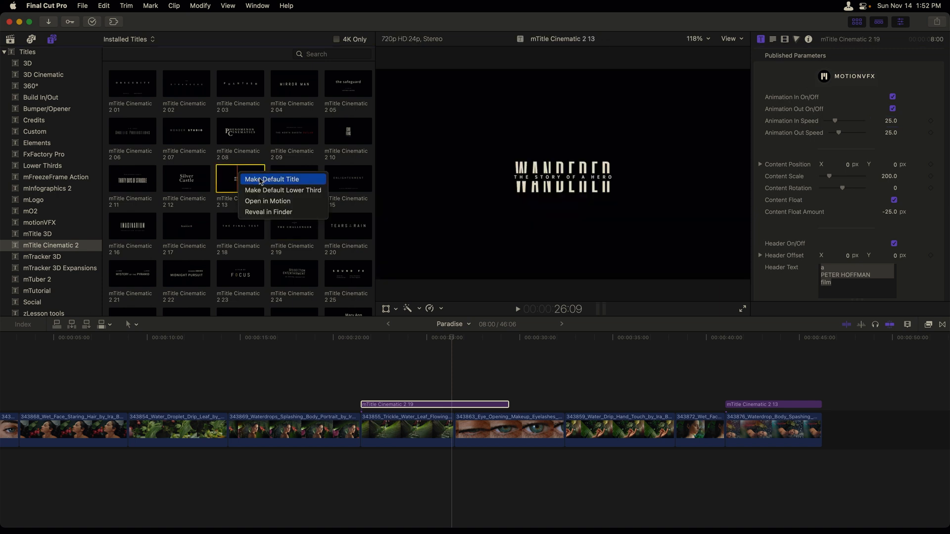